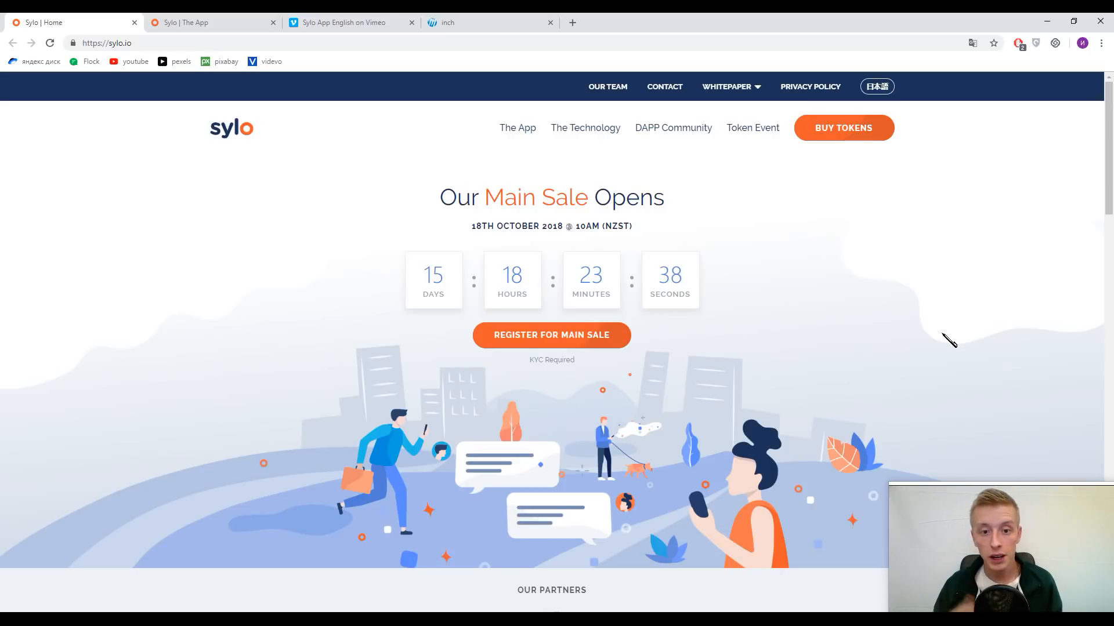
- Scroll past the partners and app intro and select the Decentralised Comms feature panel
{"action": "scroll", "scroll_direction": "down", "scroll_amount": 3}
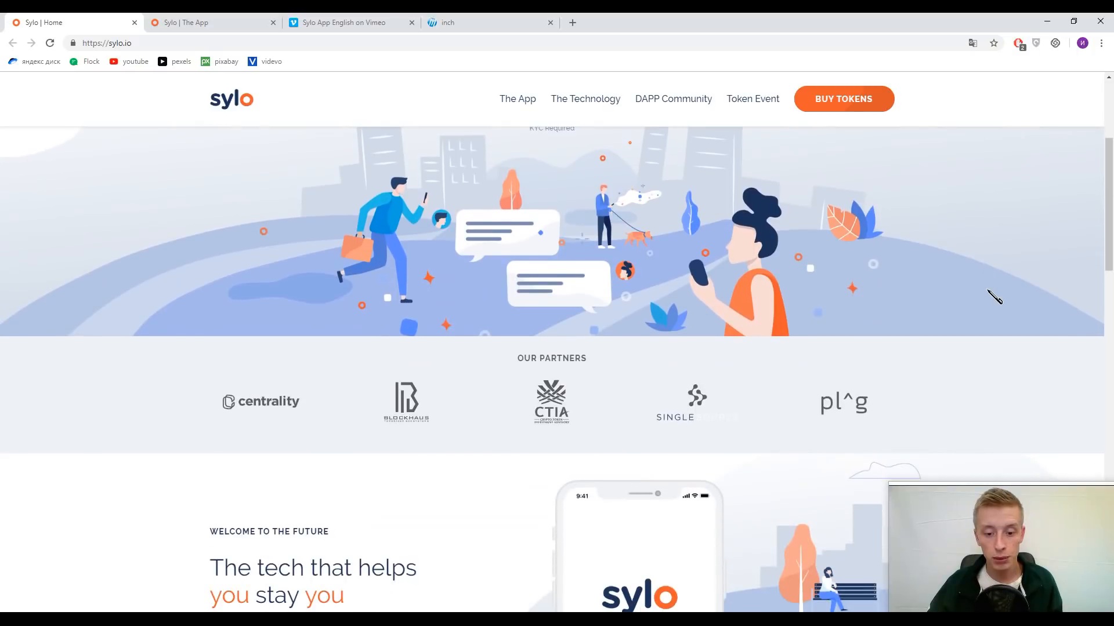
{"action": "mouse_move", "coordinate": [1000, 291]}
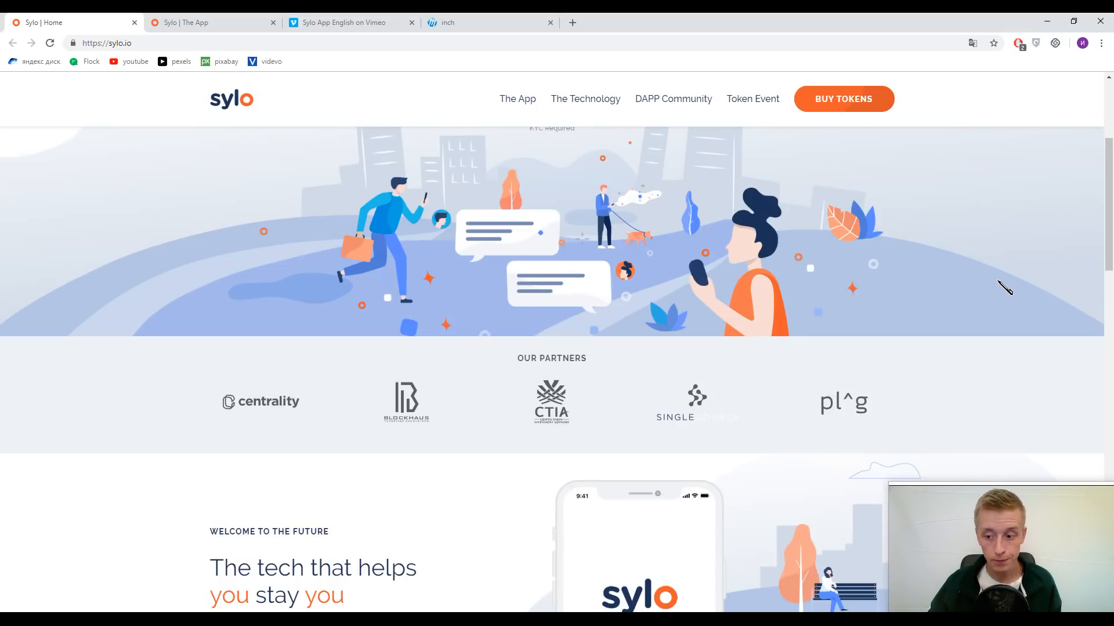
{"action": "scroll", "scroll_direction": "down", "scroll_amount": 3}
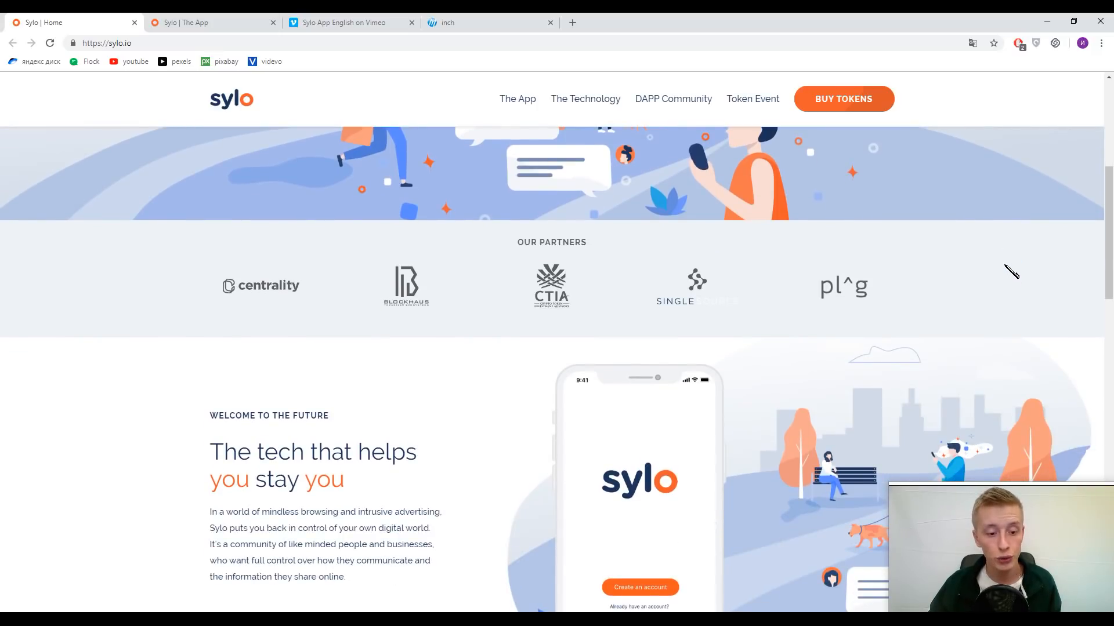
{"action": "scroll", "scroll_direction": "down", "scroll_amount": 3}
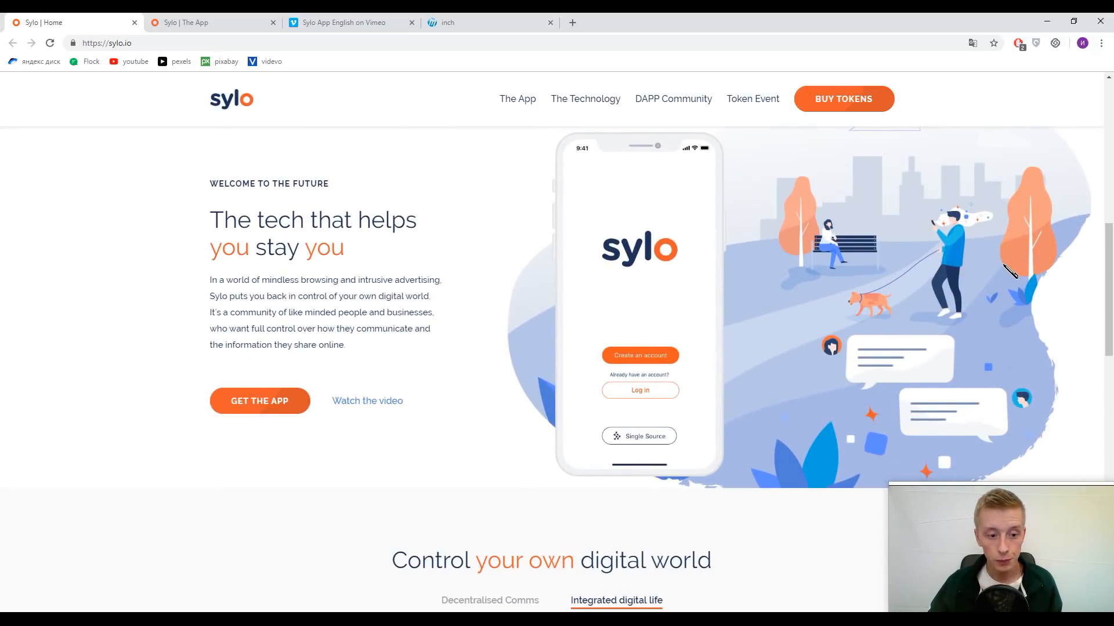
{"action": "scroll", "scroll_direction": "down", "scroll_amount": 3}
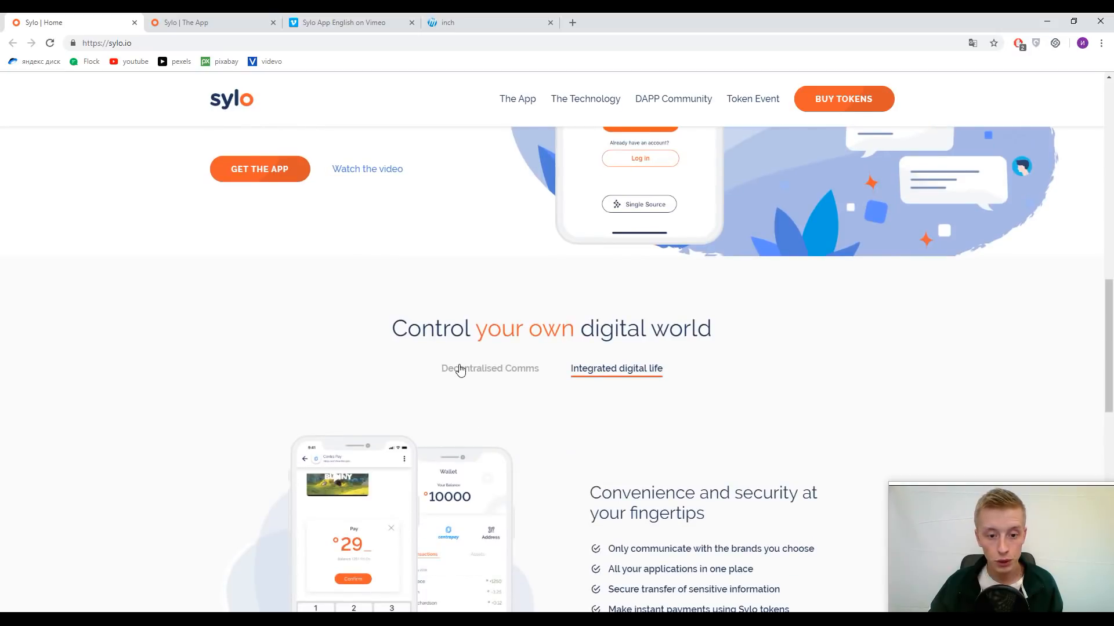
{"action": "left_click", "coordinate": [489, 368]}
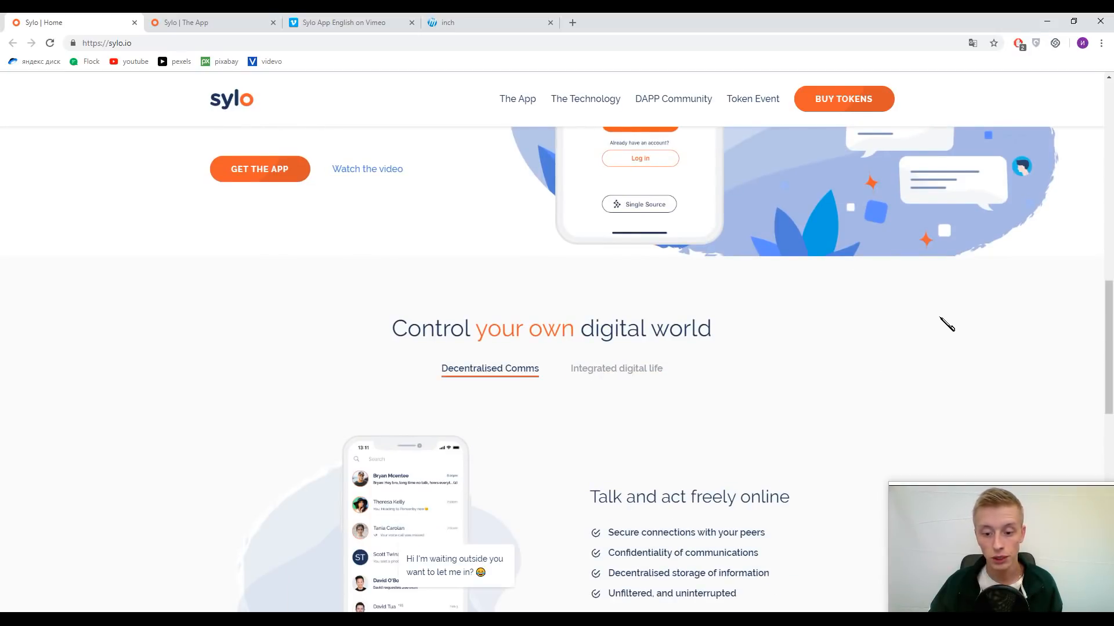
- Scroll slightly so the Decentralised Comms panel with its Explore the App link is fully visible
{"action": "scroll", "scroll_direction": "down", "scroll_amount": 3}
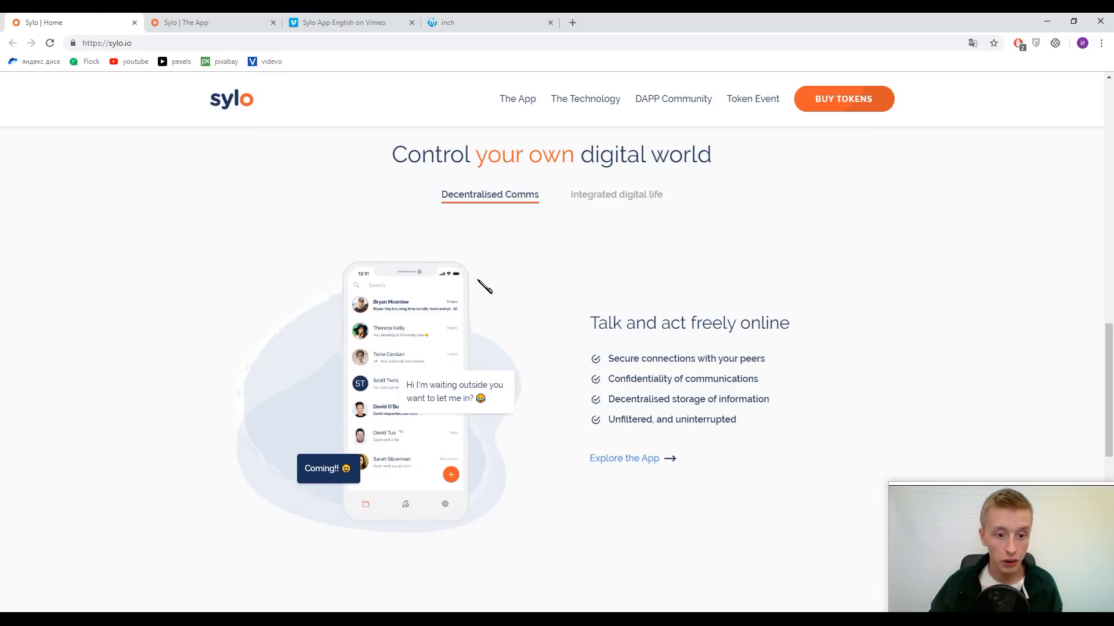
{"action": "mouse_move", "coordinate": [575, 278]}
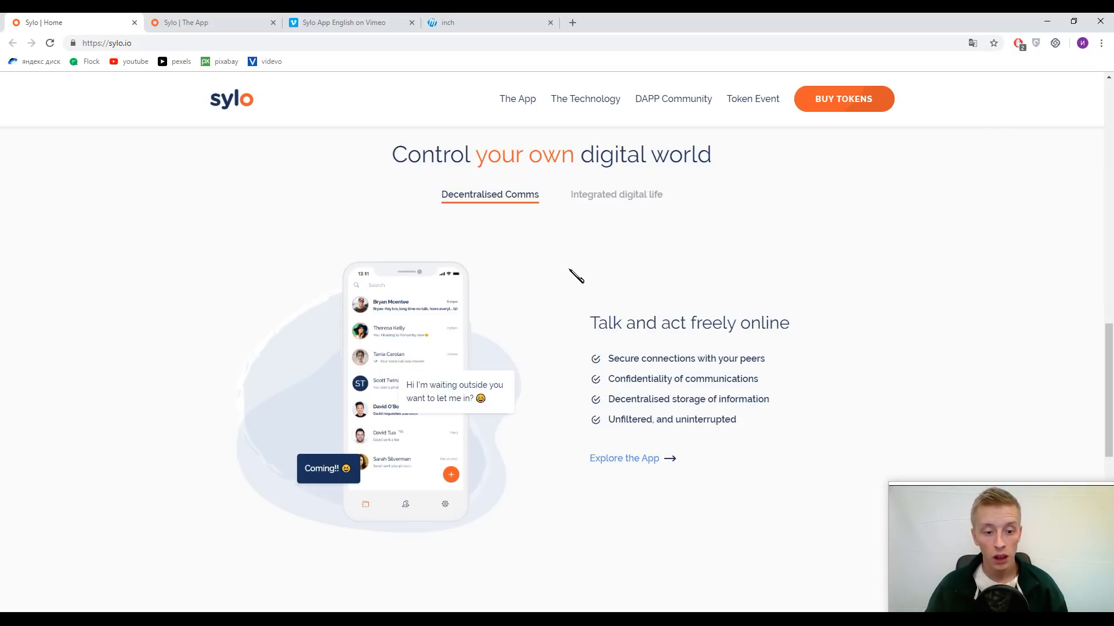
- Select the Integrated digital life panel listing convenience and security features
{"action": "left_click", "coordinate": [616, 193]}
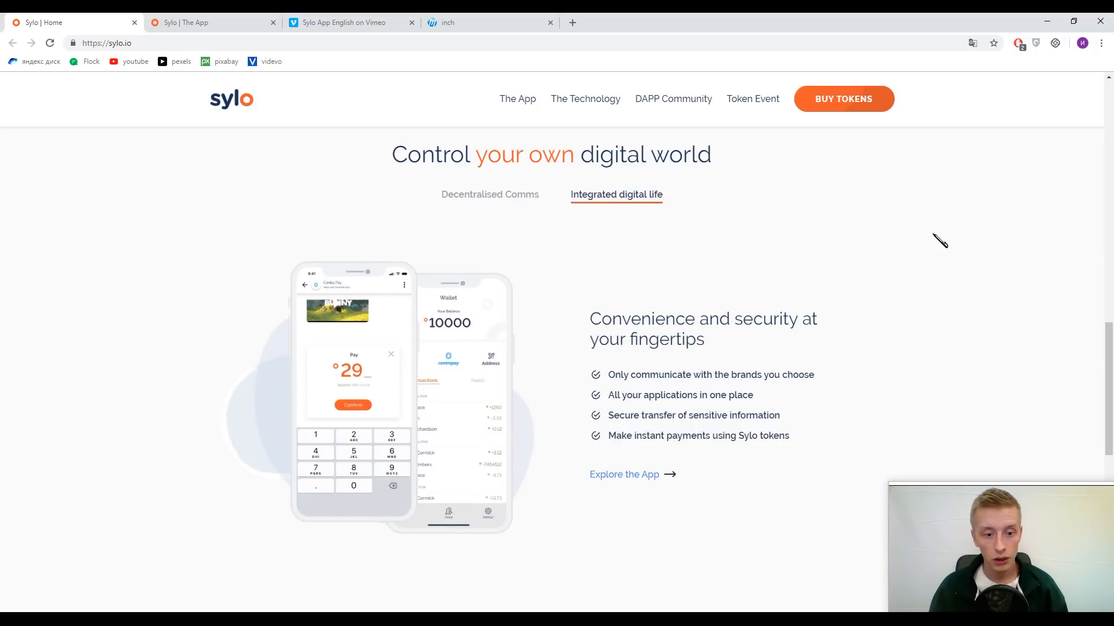
{"action": "mouse_move", "coordinate": [1011, 225]}
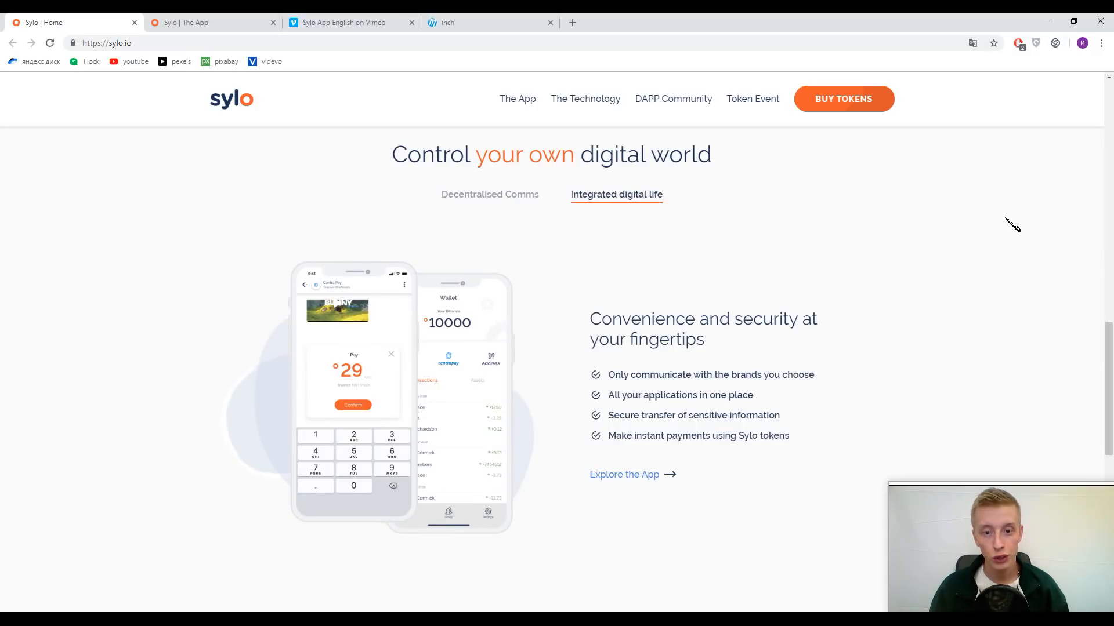
{"action": "mouse_move", "coordinate": [1077, 216]}
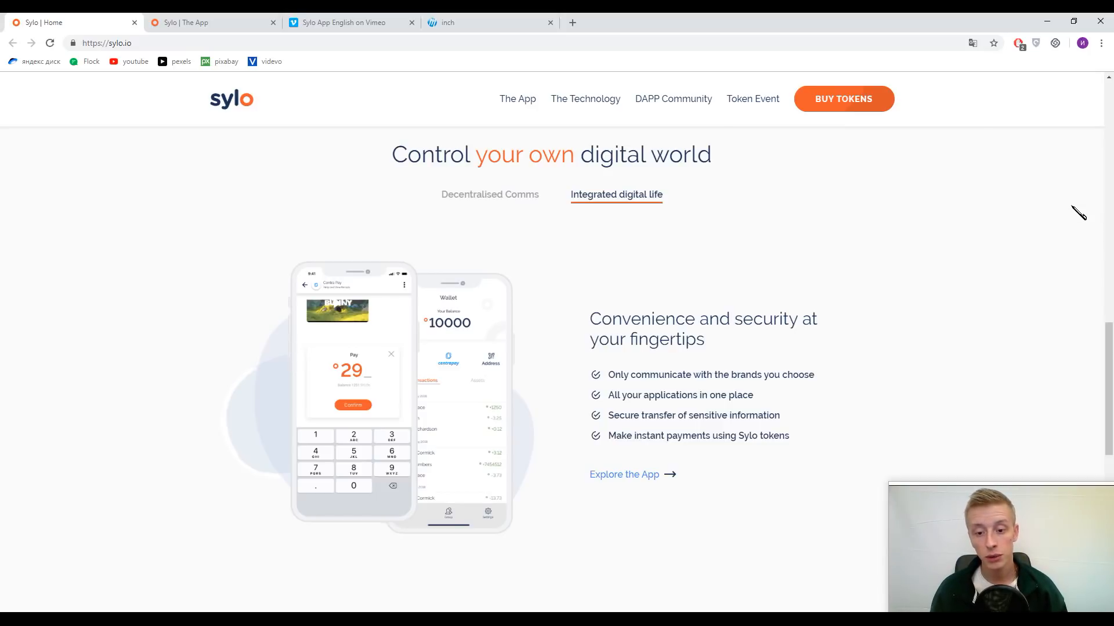
{"action": "mouse_move", "coordinate": [971, 346]}
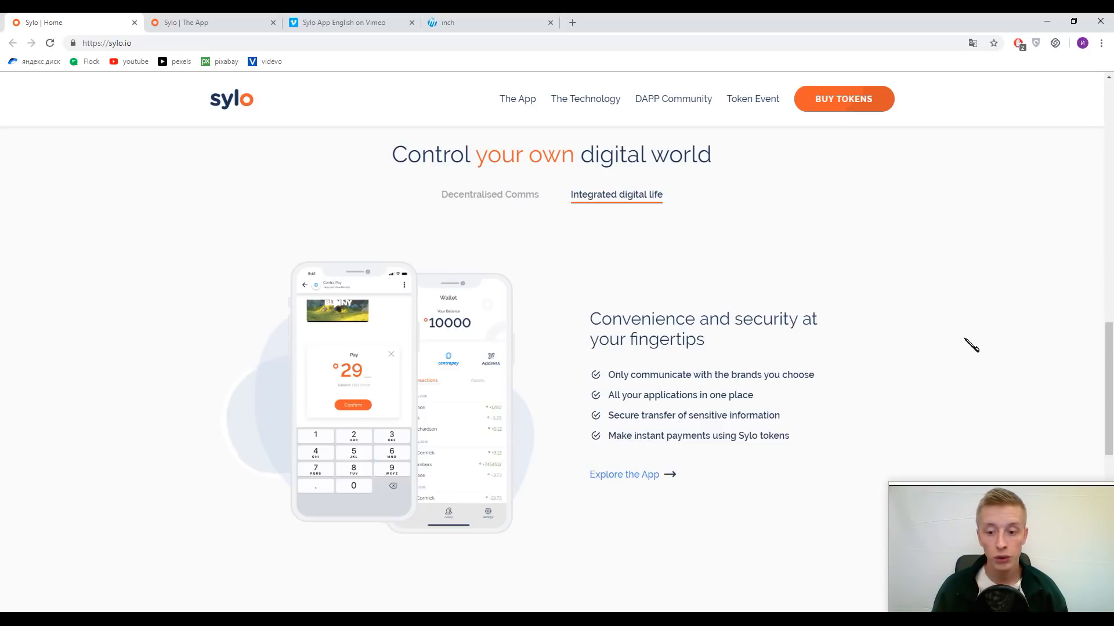
{"action": "mouse_move", "coordinate": [986, 344]}
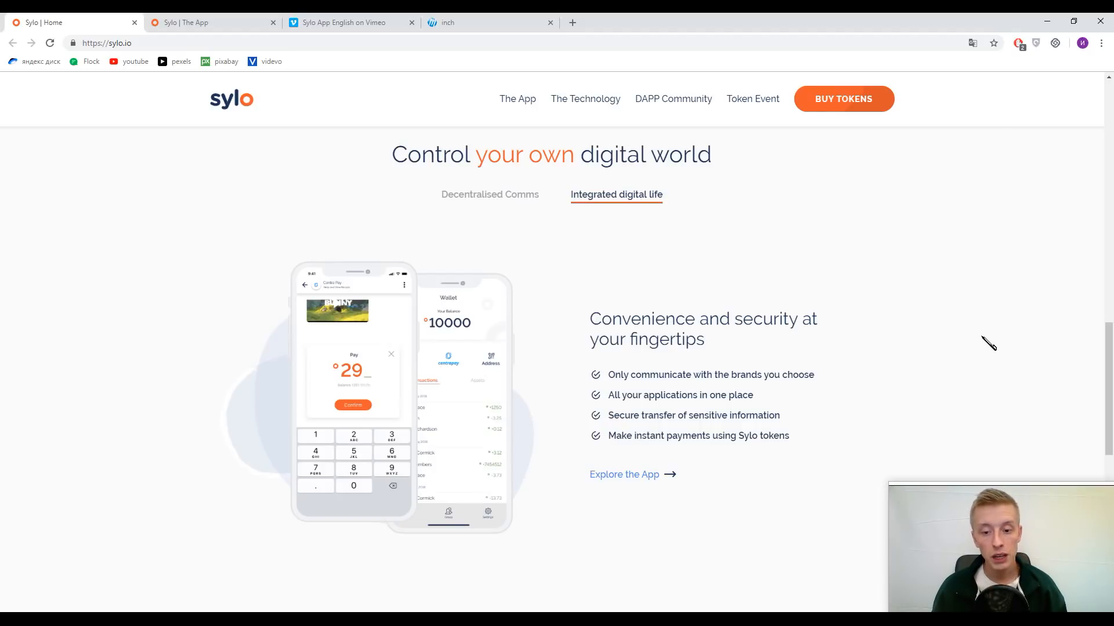
{"action": "mouse_move", "coordinate": [1001, 334]}
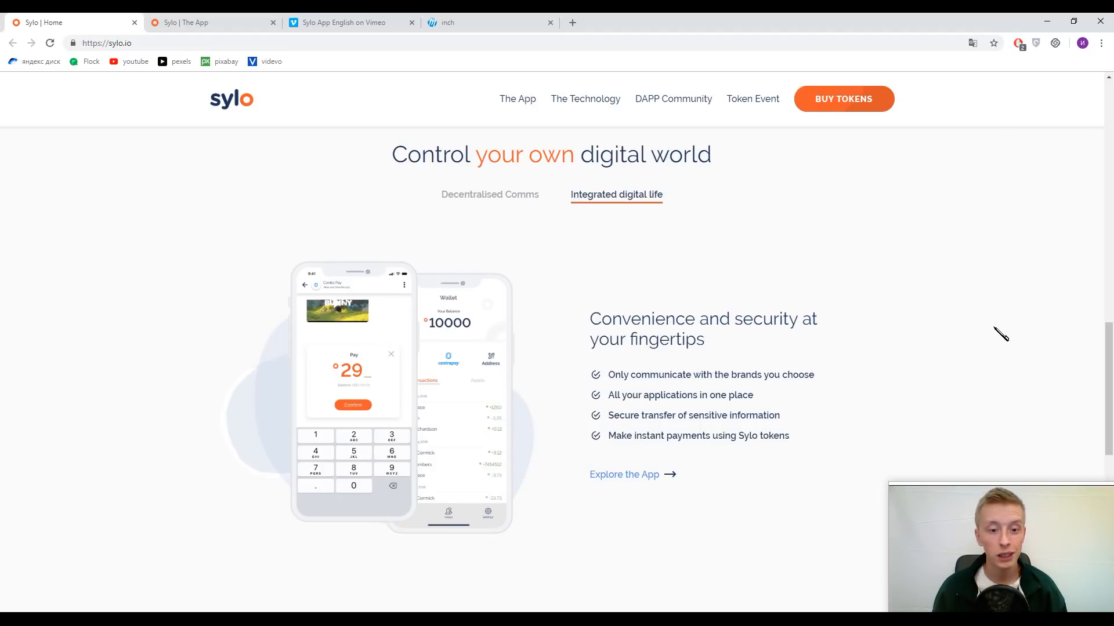
{"action": "mouse_move", "coordinate": [1002, 324]}
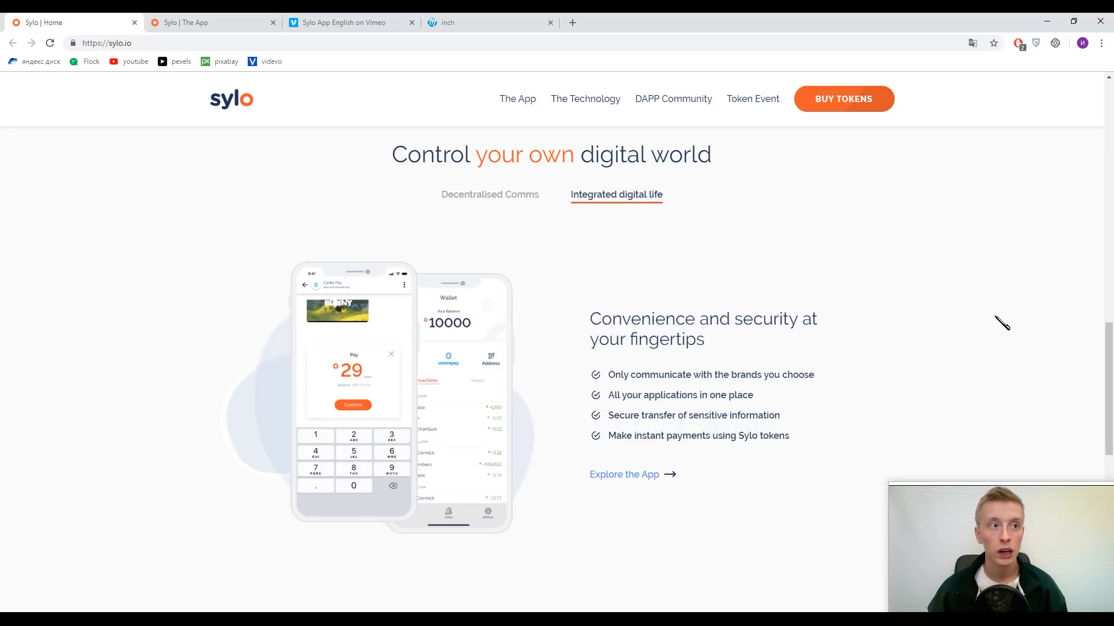
{"action": "scroll", "scroll_direction": "down", "scroll_amount": 3}
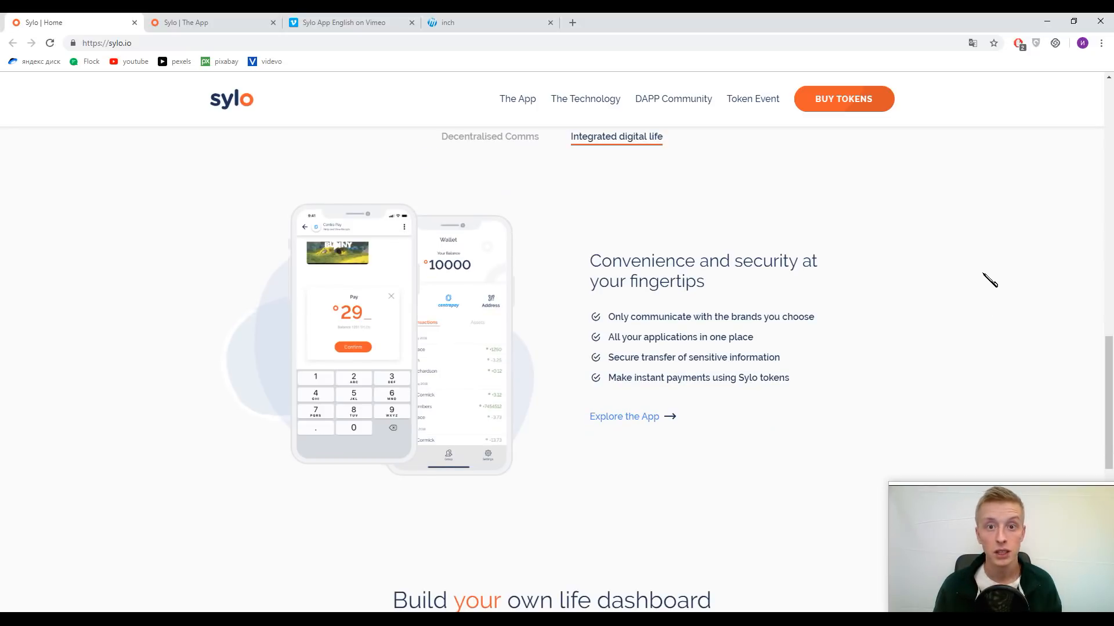
{"action": "scroll", "scroll_direction": "down", "scroll_amount": 3}
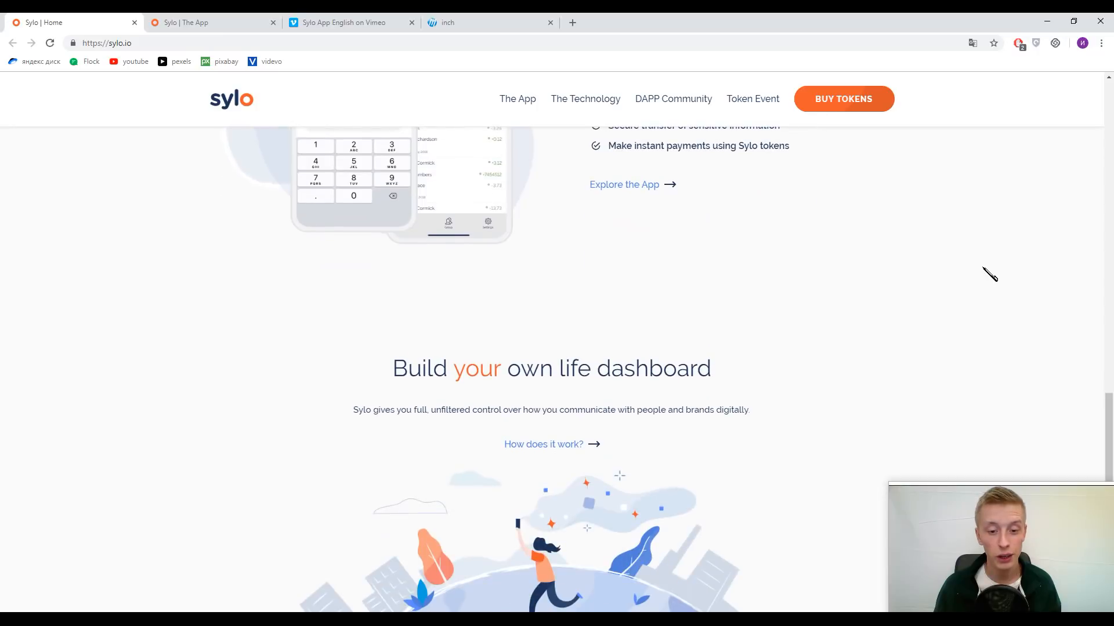
{"action": "scroll", "scroll_direction": "down", "scroll_amount": 3}
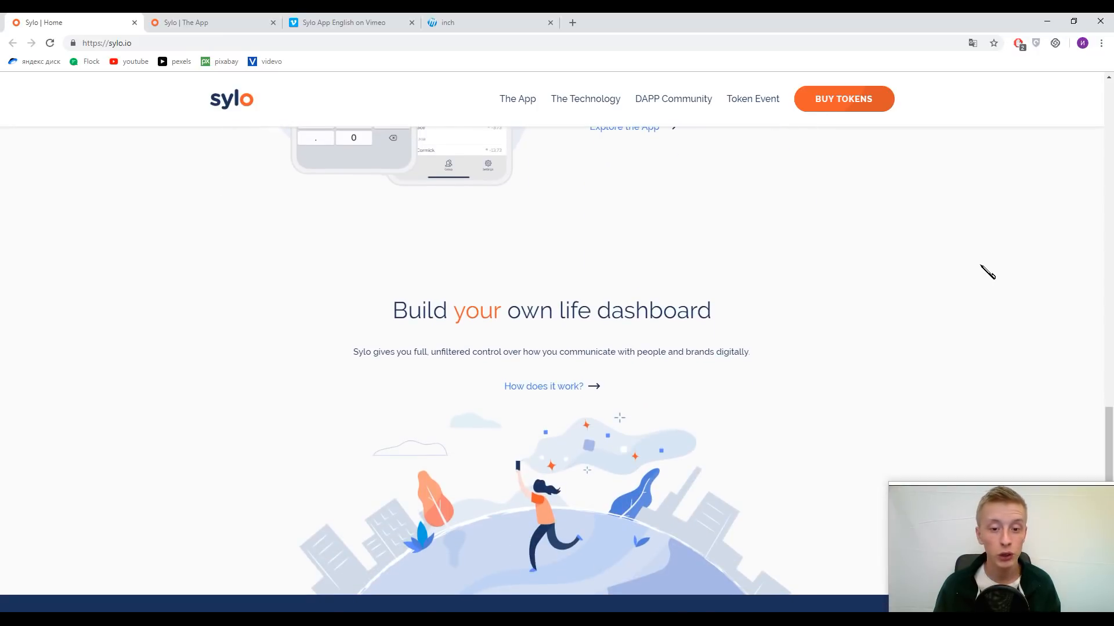
{"action": "mouse_move", "coordinate": [979, 269]}
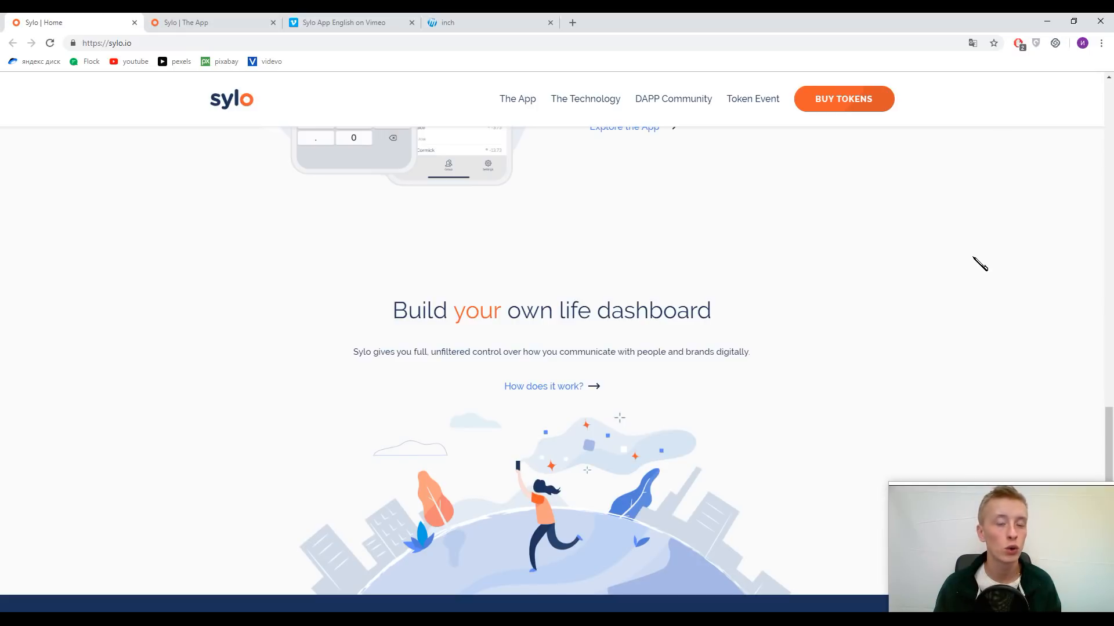
{"action": "mouse_move", "coordinate": [970, 261]}
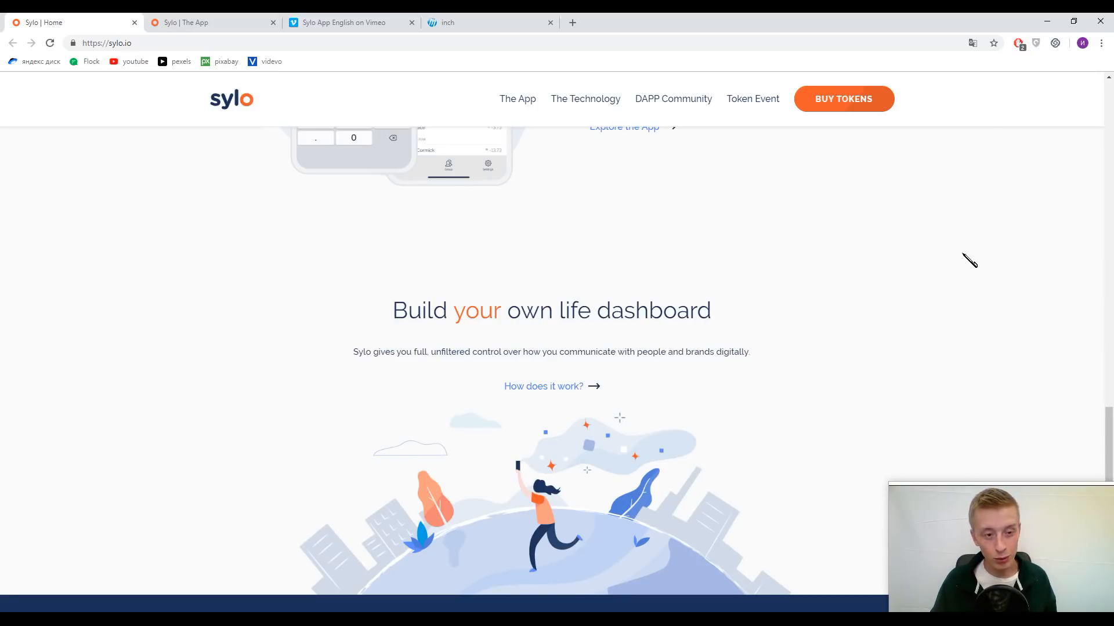
{"action": "mouse_move", "coordinate": [985, 256]}
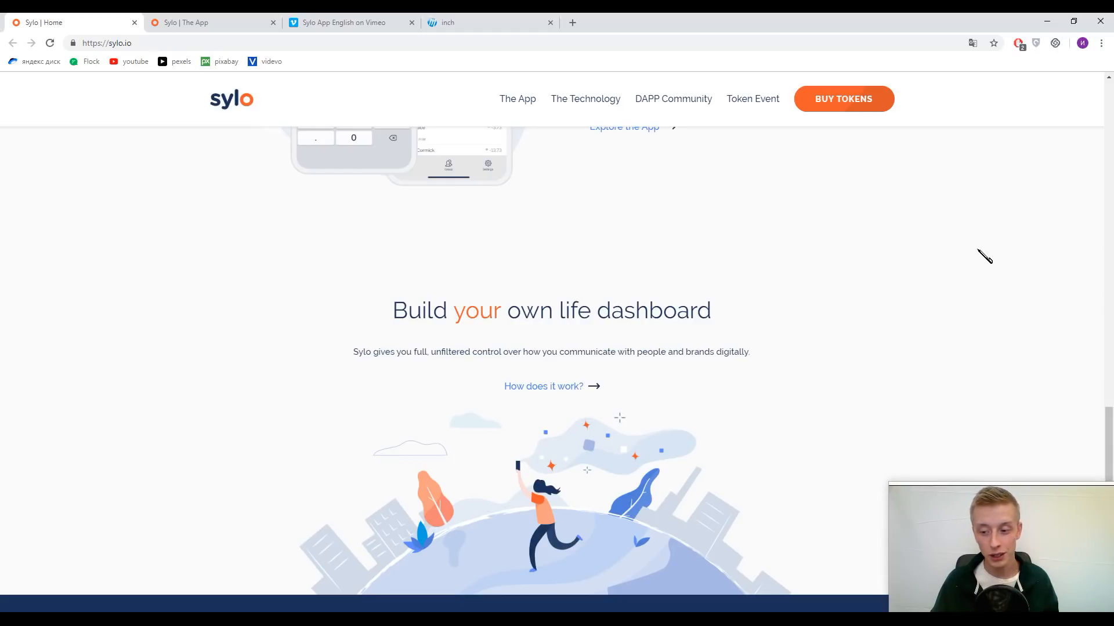
{"action": "mouse_move", "coordinate": [995, 258]}
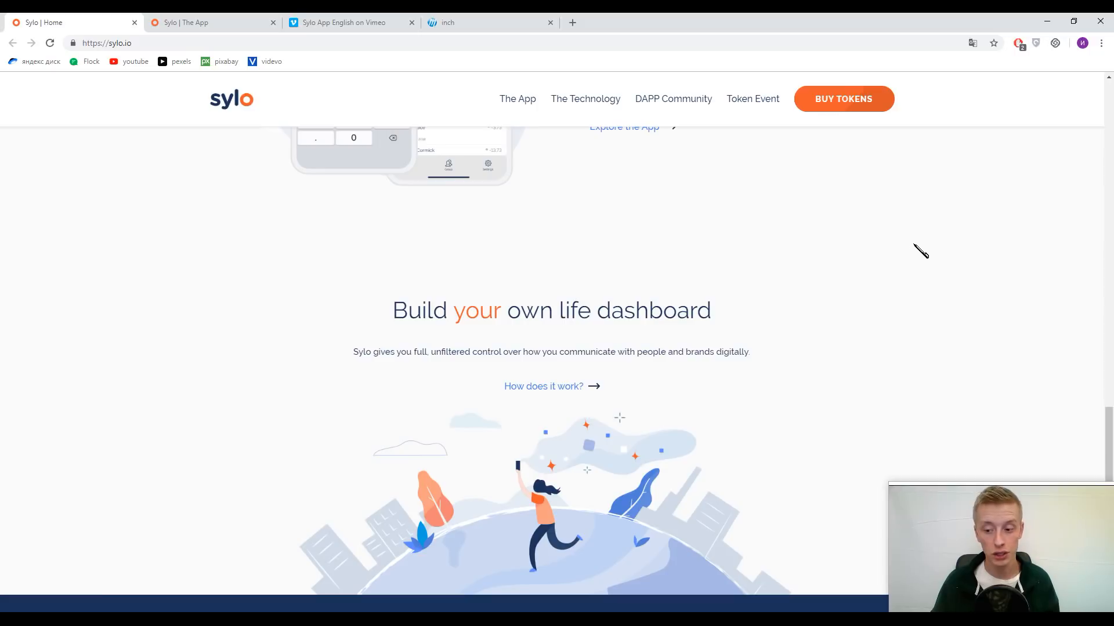
{"action": "scroll", "scroll_direction": "down", "scroll_amount": 3}
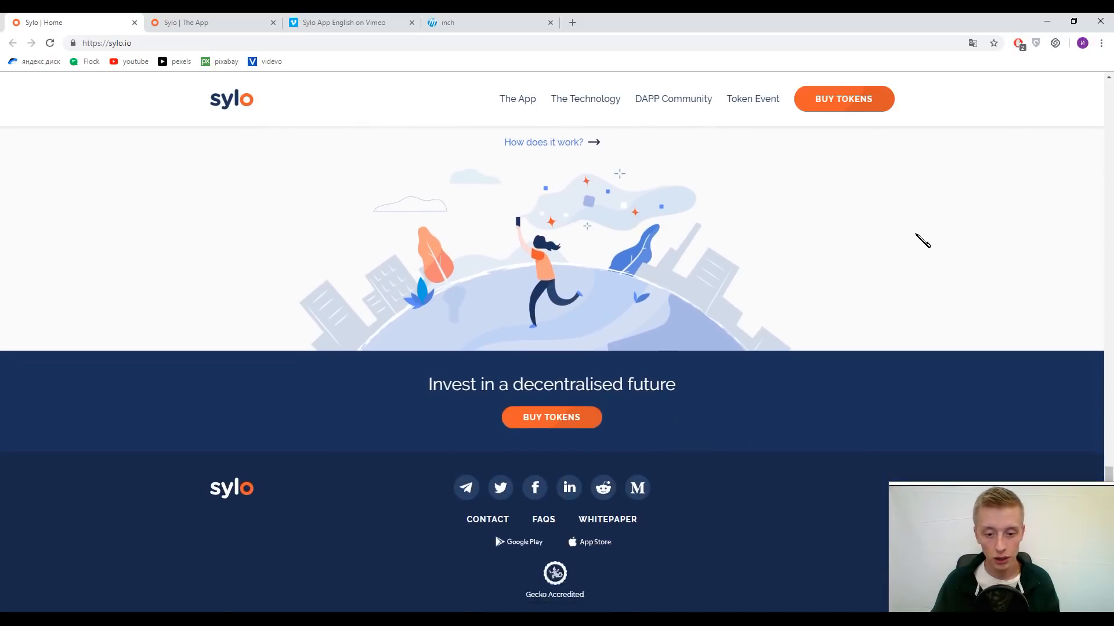
{"action": "scroll", "scroll_direction": "up", "scroll_amount": 3}
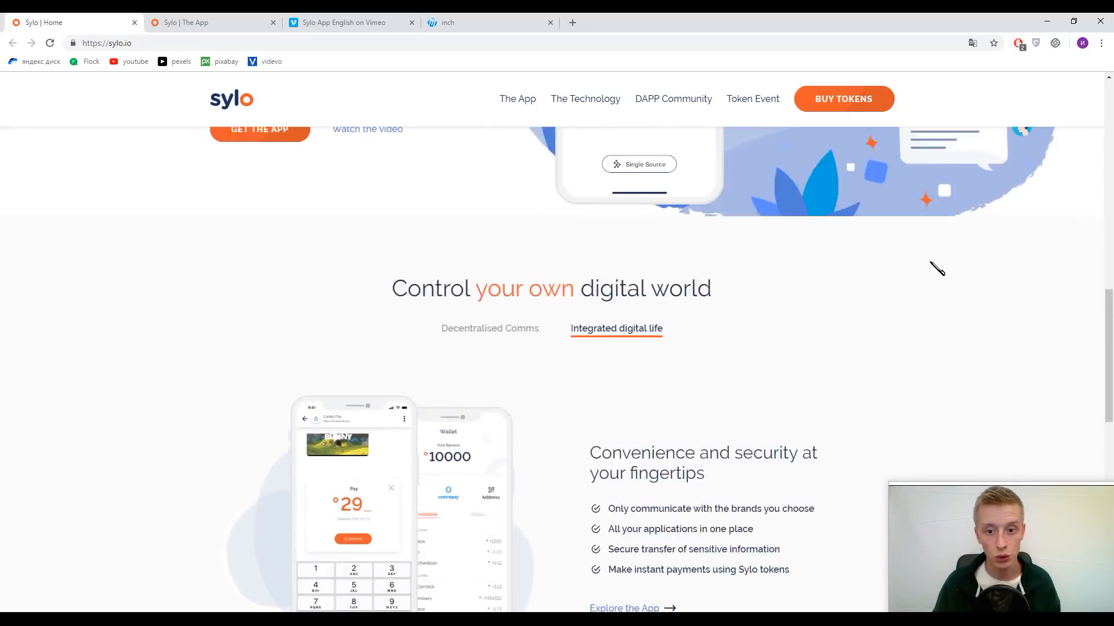
- Scroll up to 'The tech that helps you stay you', then go to The App page from the navigation bar
{"action": "scroll", "scroll_direction": "up", "scroll_amount": 3}
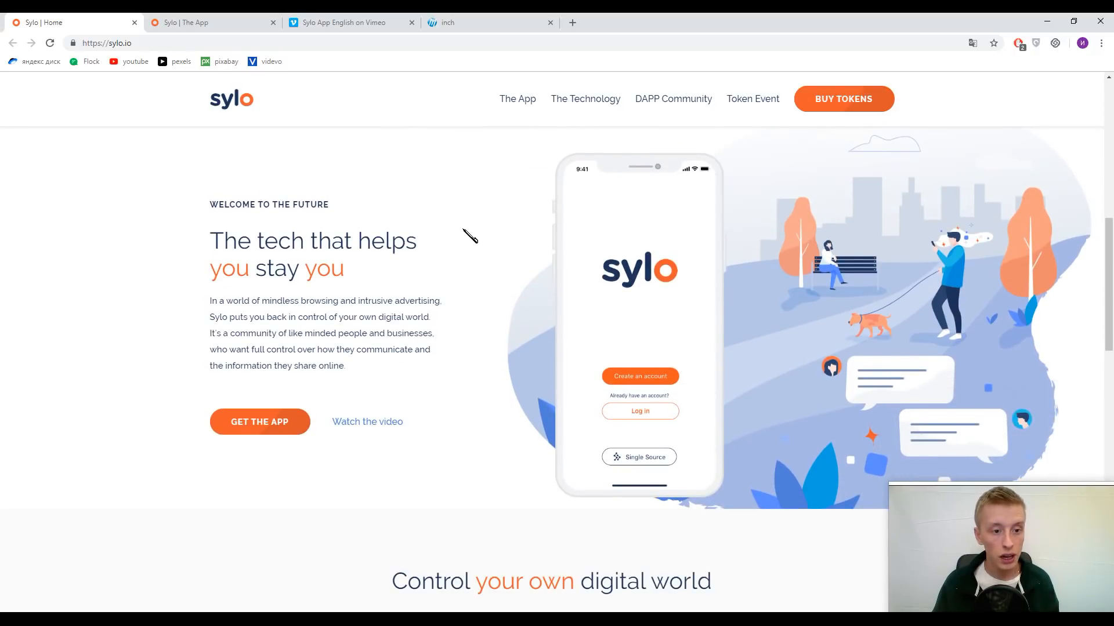
{"action": "mouse_move", "coordinate": [474, 235]}
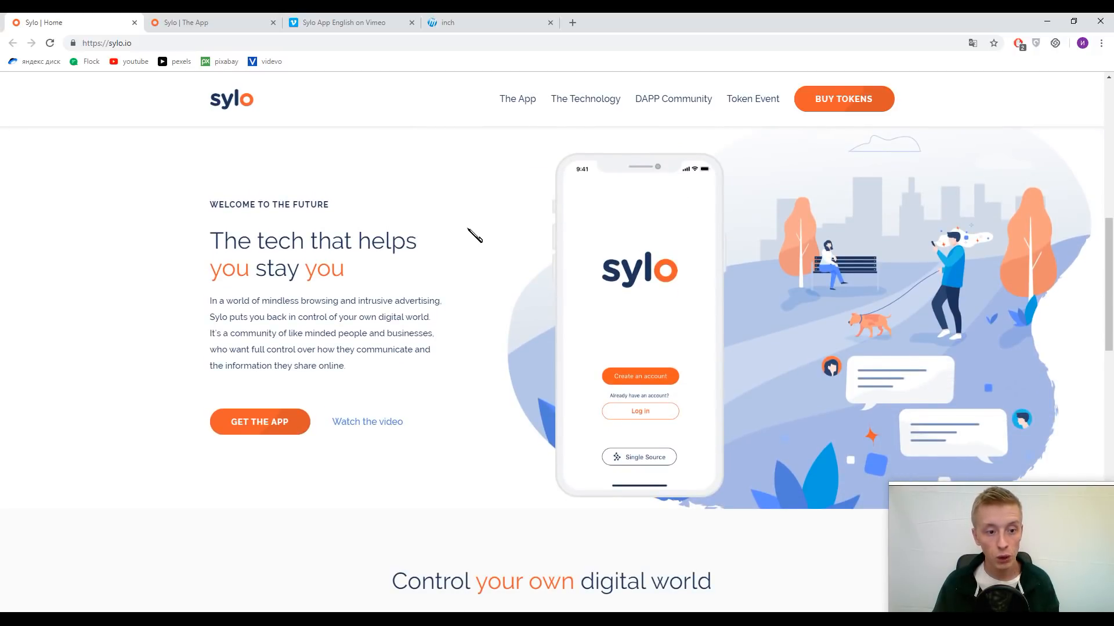
{"action": "mouse_move", "coordinate": [510, 215]}
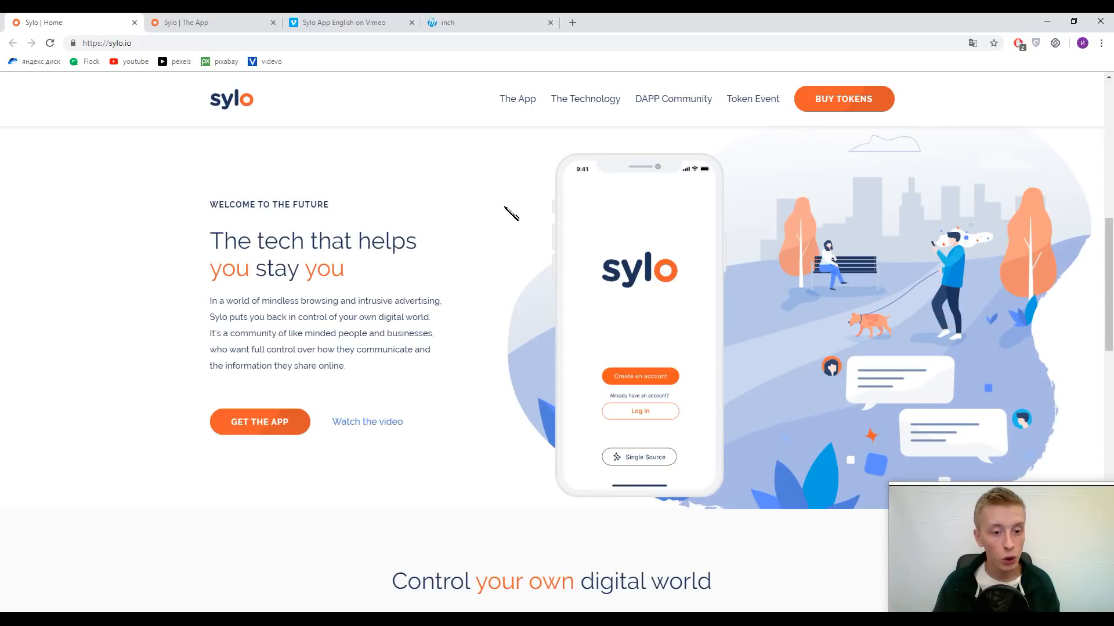
{"action": "mouse_move", "coordinate": [512, 219]}
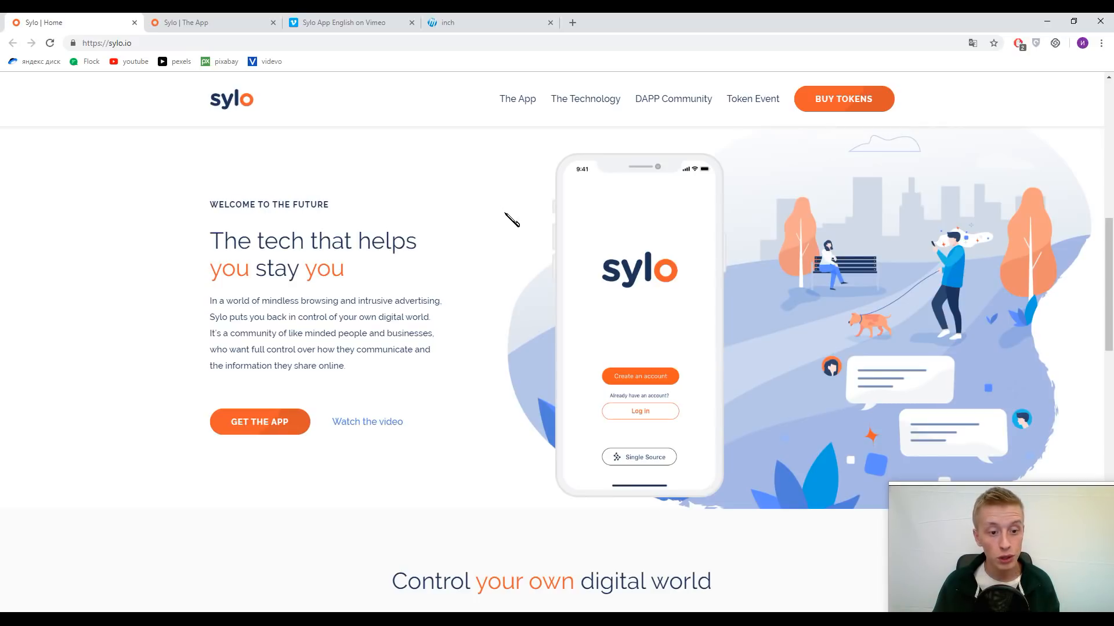
{"action": "mouse_move", "coordinate": [515, 223]}
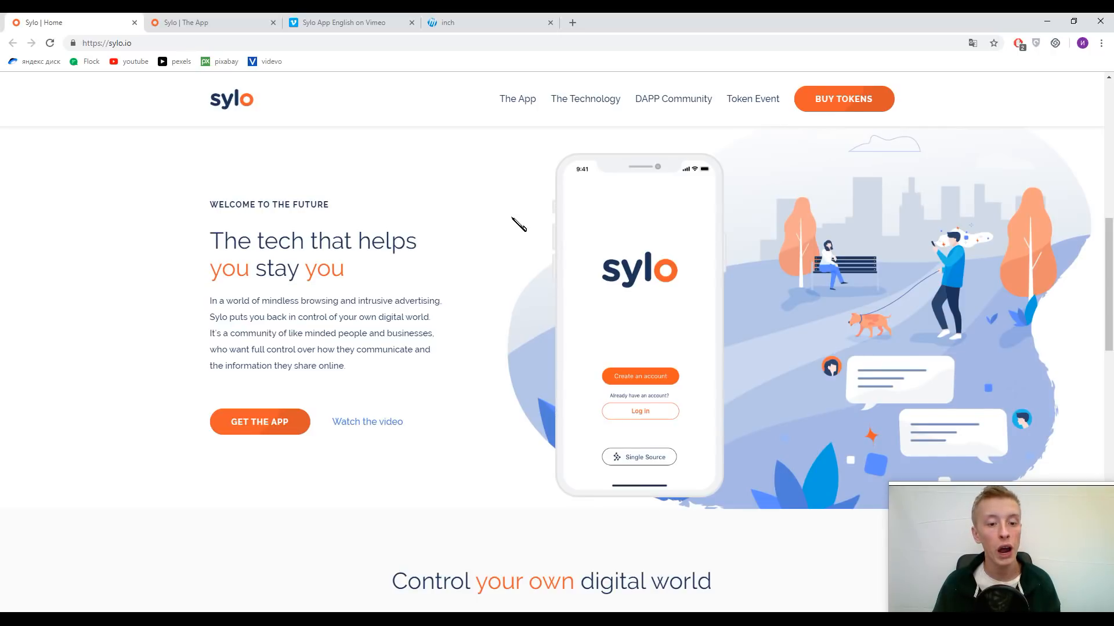
{"action": "mouse_move", "coordinate": [523, 226]}
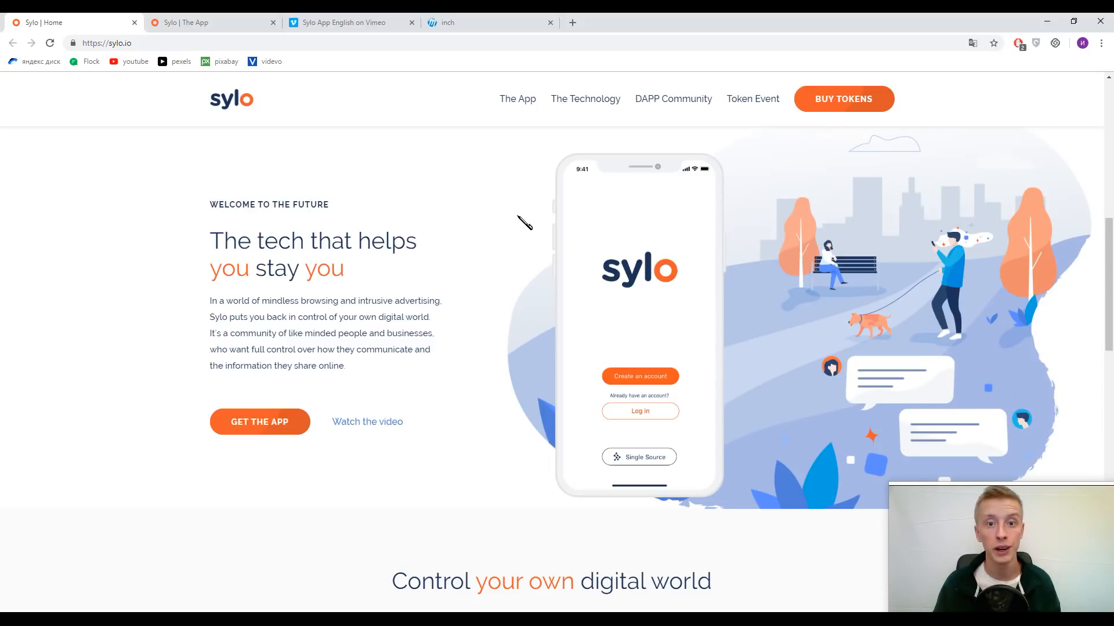
{"action": "left_click", "coordinate": [517, 98]}
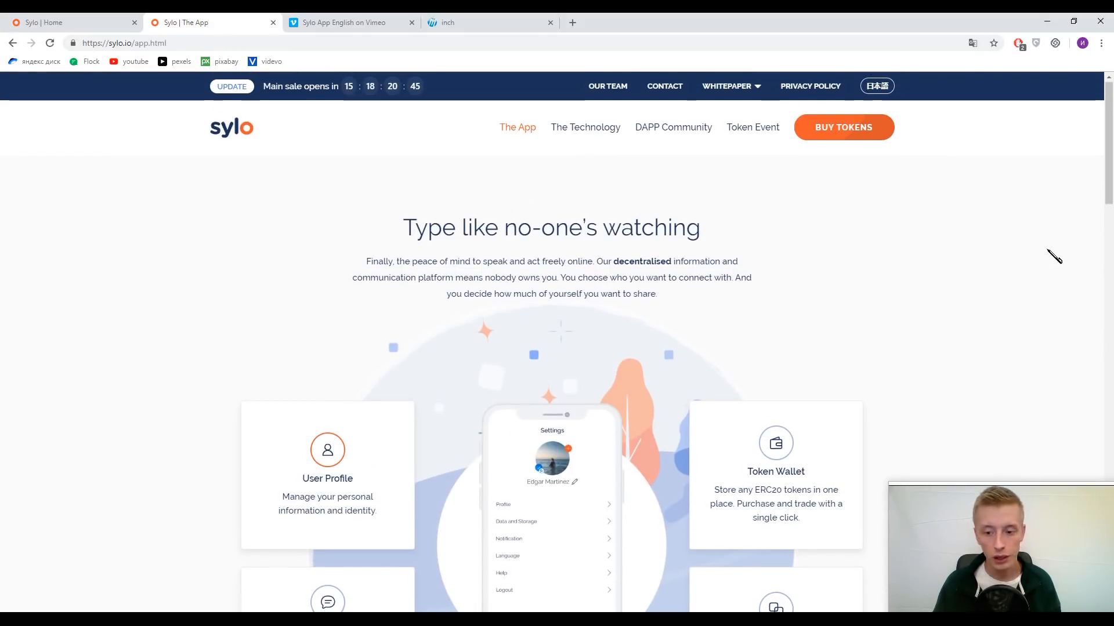
{"action": "scroll", "scroll_direction": "down", "scroll_amount": 3}
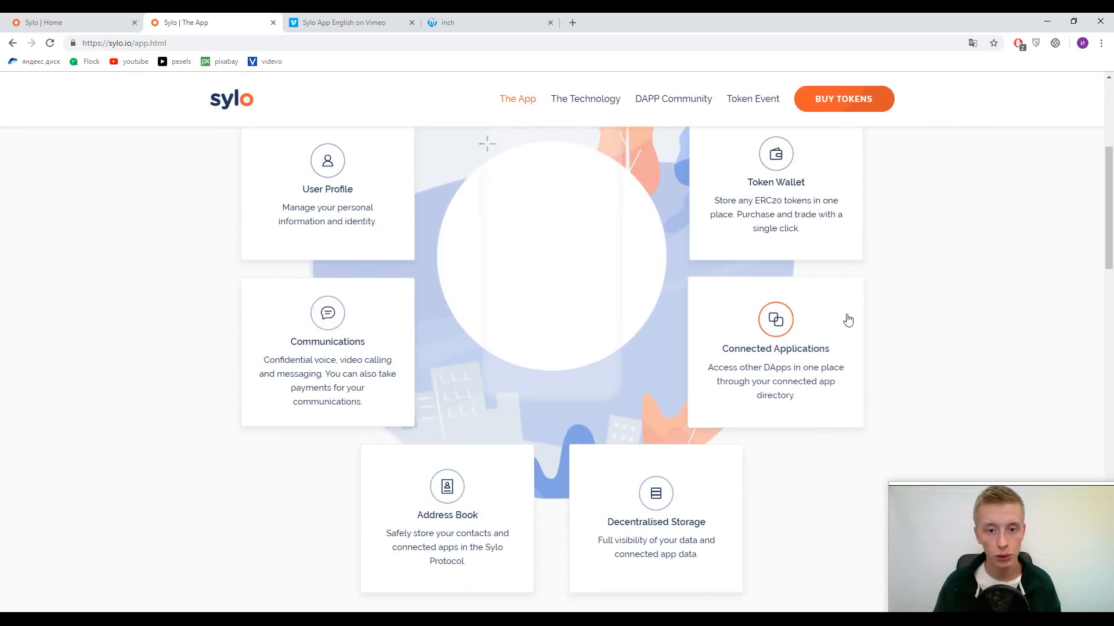
{"action": "scroll", "scroll_direction": "down", "scroll_amount": 3}
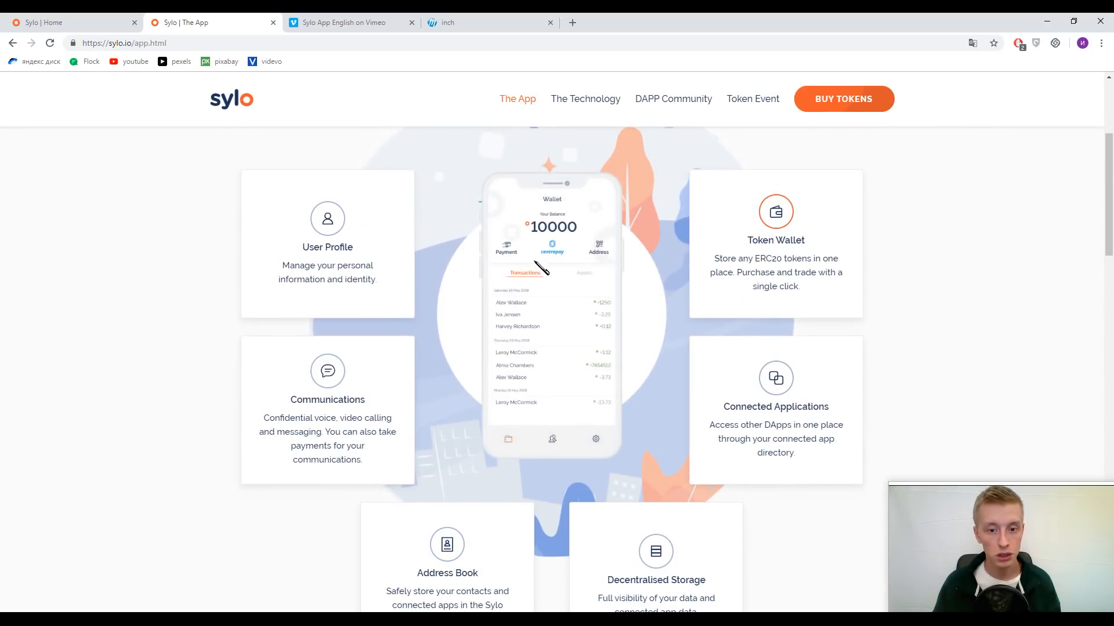
{"action": "mouse_move", "coordinate": [1080, 193]}
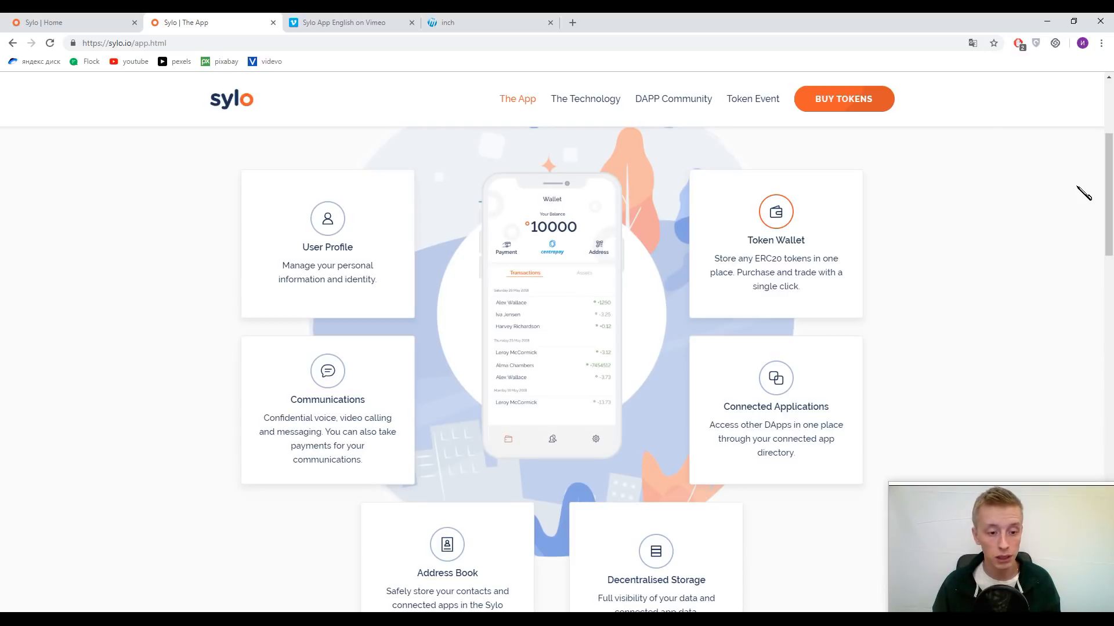
{"action": "mouse_move", "coordinate": [930, 206]}
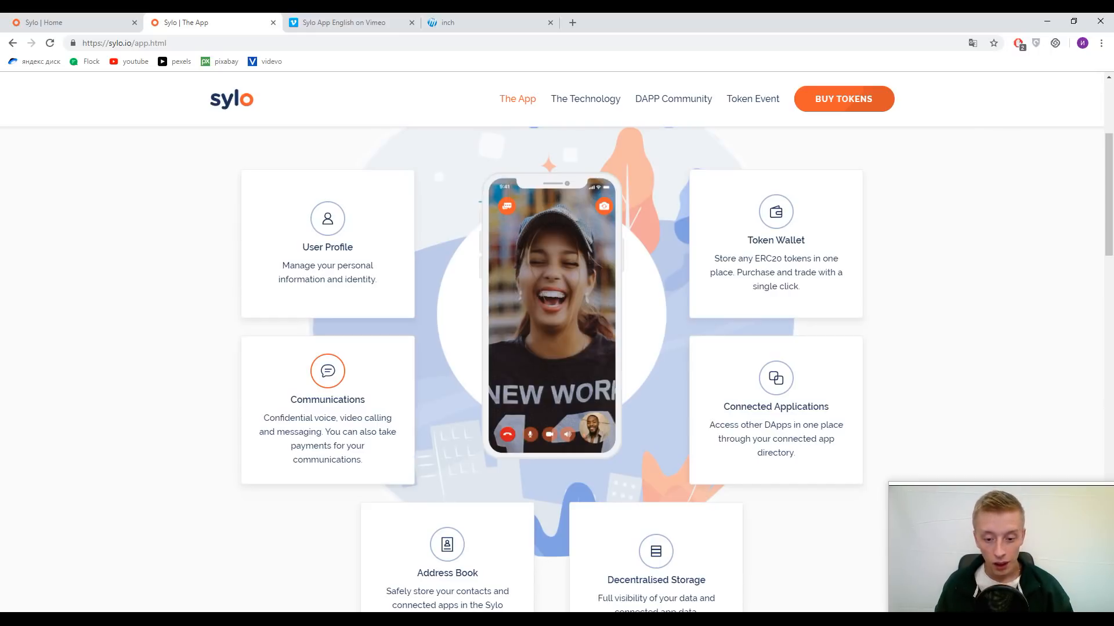
{"action": "mouse_move", "coordinate": [1027, 213]}
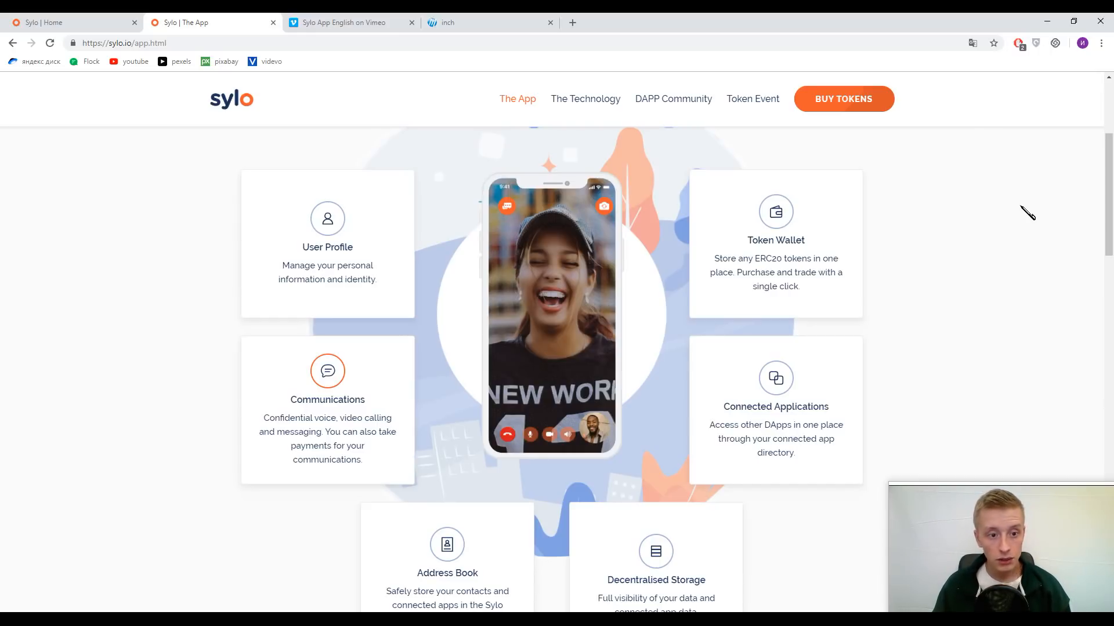
- Scroll through the App page's Speak and Spend sections, then go to The Technology page
{"action": "scroll", "scroll_direction": "down", "scroll_amount": 3}
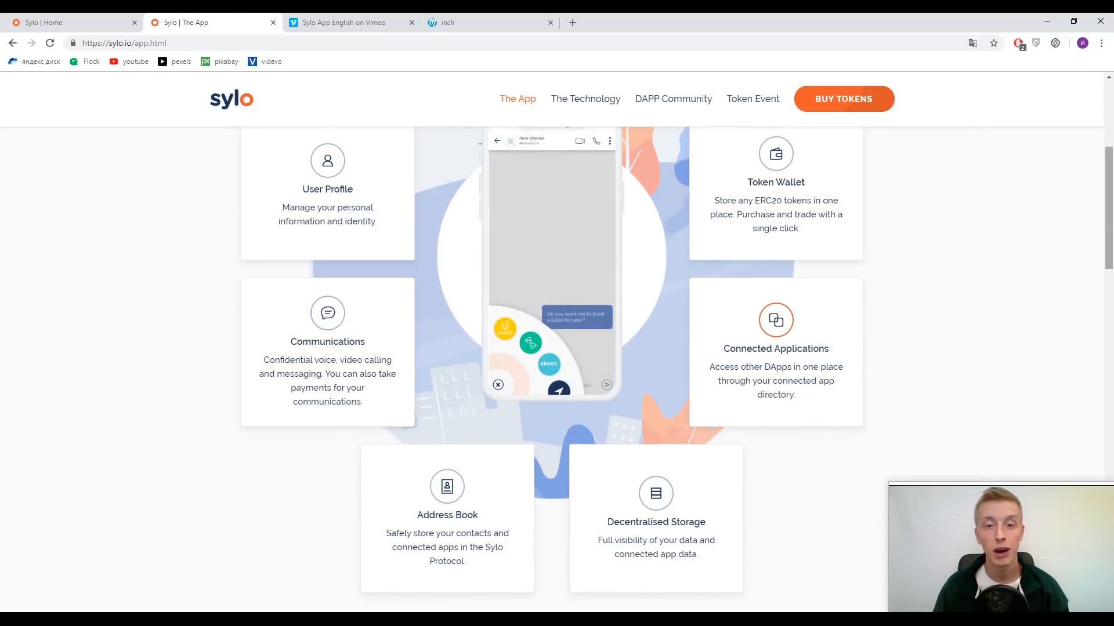
{"action": "scroll", "scroll_direction": "down", "scroll_amount": 3}
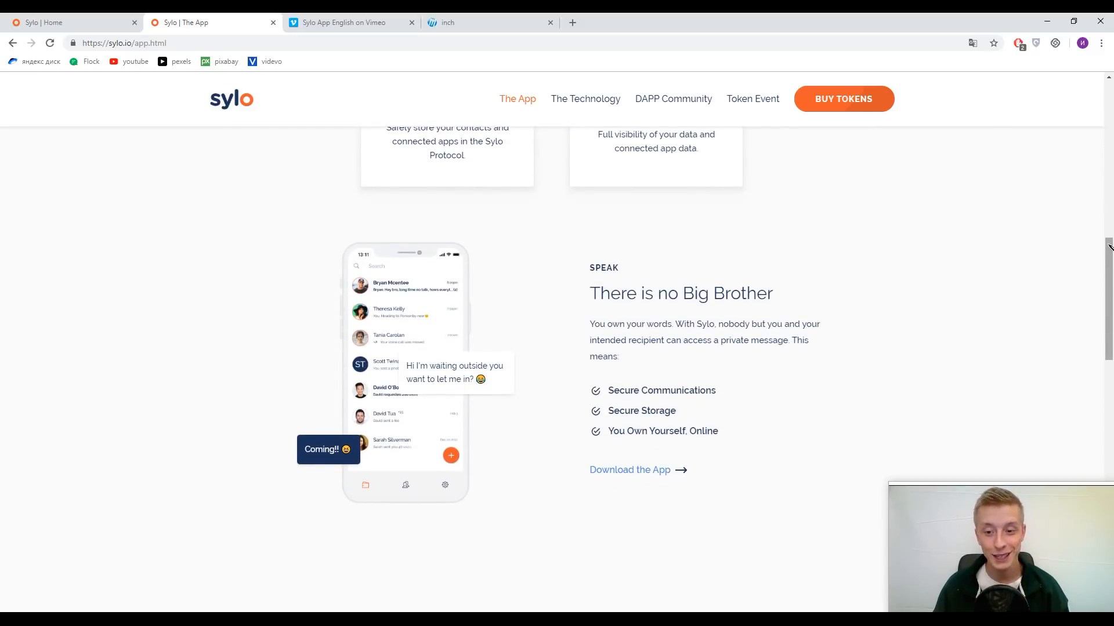
{"action": "mouse_move", "coordinate": [618, 320]}
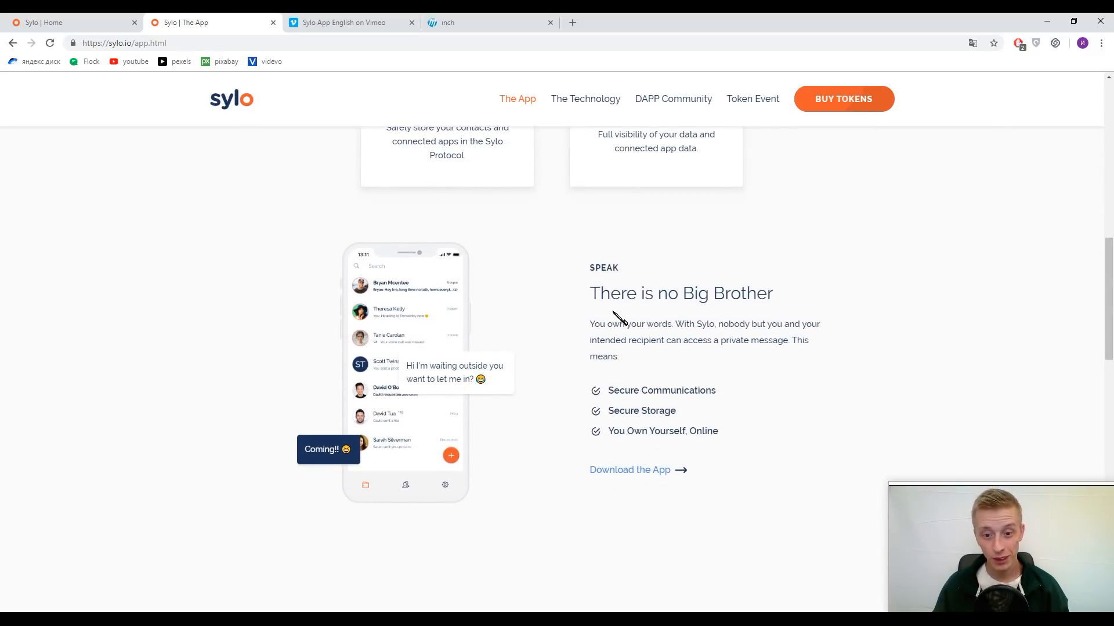
{"action": "mouse_move", "coordinate": [995, 252]}
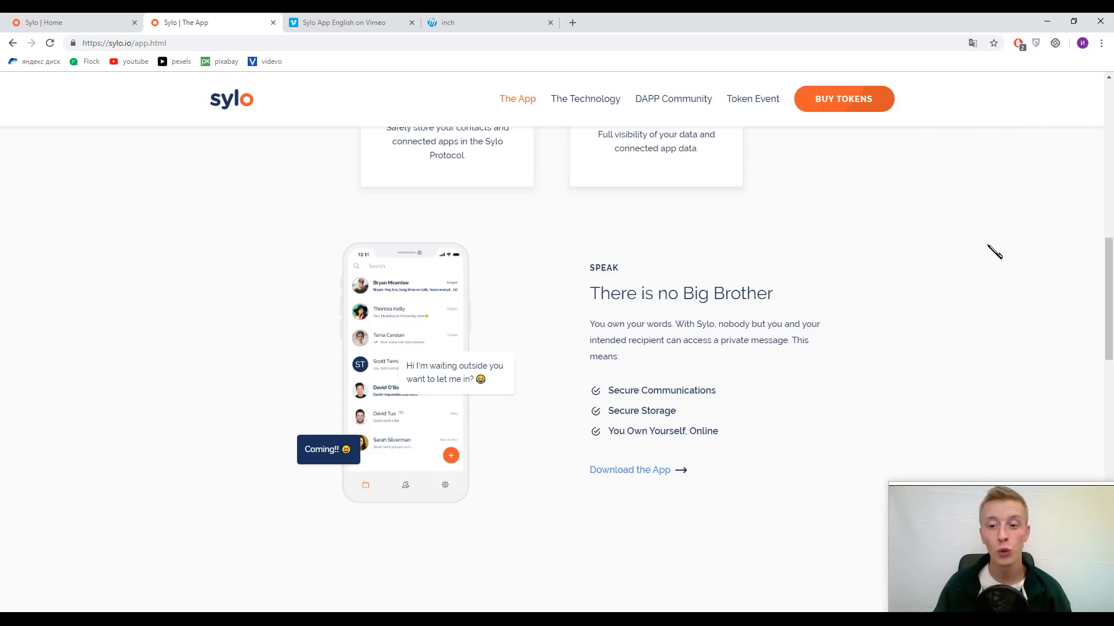
{"action": "mouse_move", "coordinate": [1006, 239]}
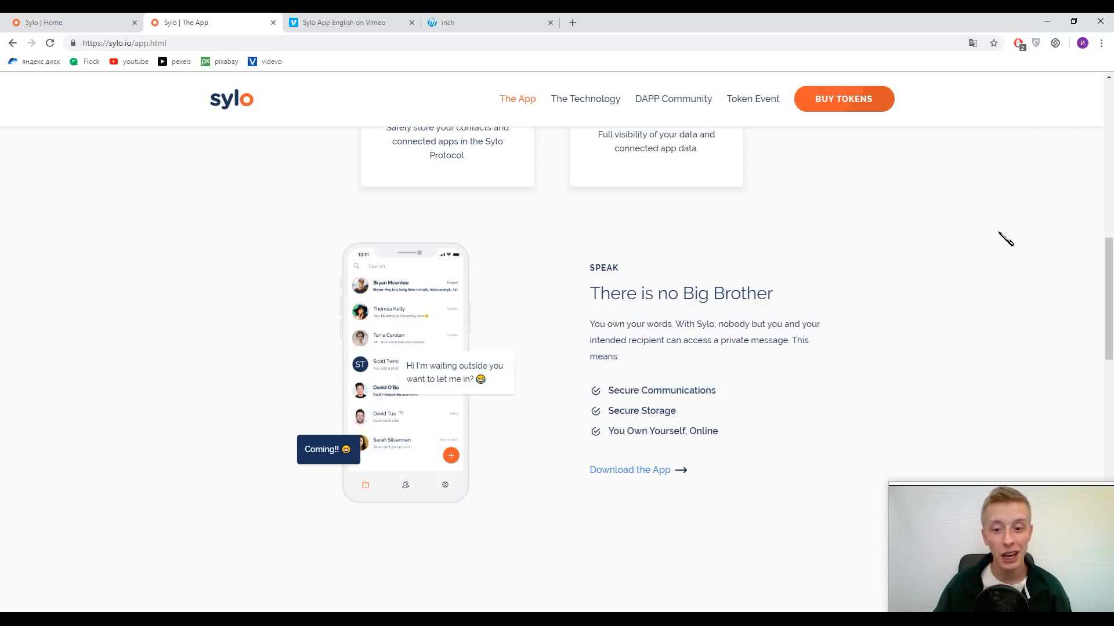
{"action": "scroll", "scroll_direction": "down", "scroll_amount": 3}
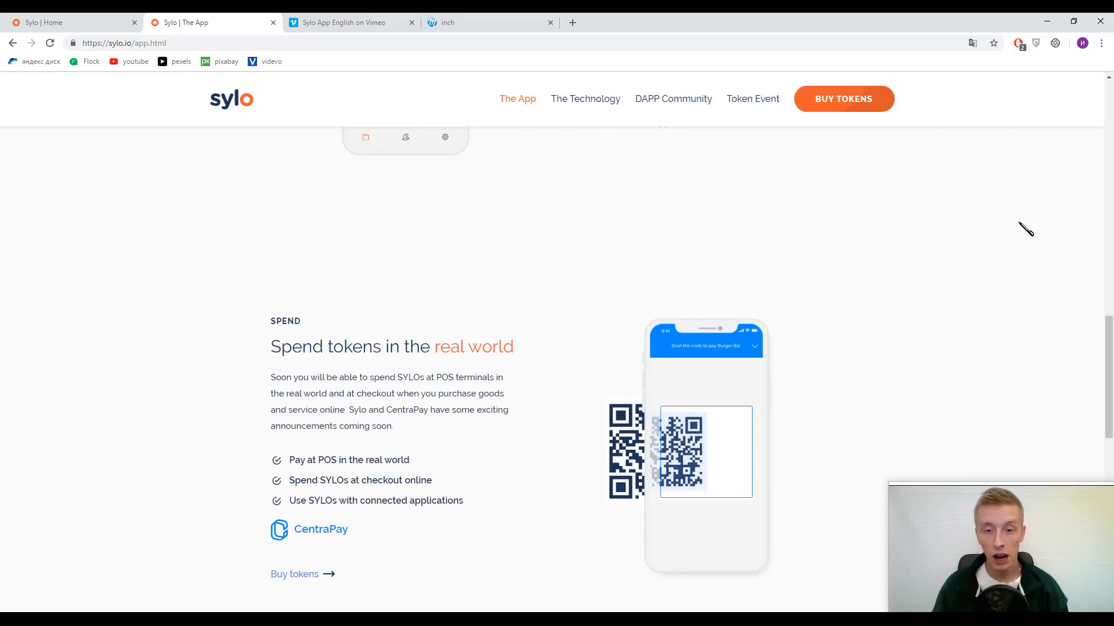
{"action": "scroll", "scroll_direction": "down", "scroll_amount": 3}
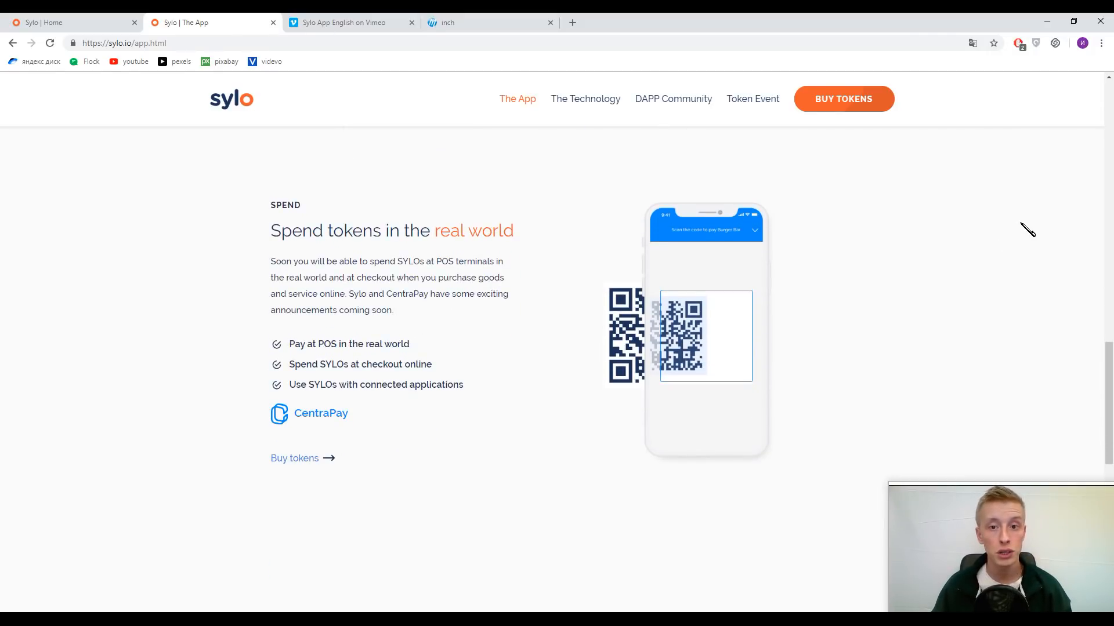
{"action": "left_click", "coordinate": [585, 99]}
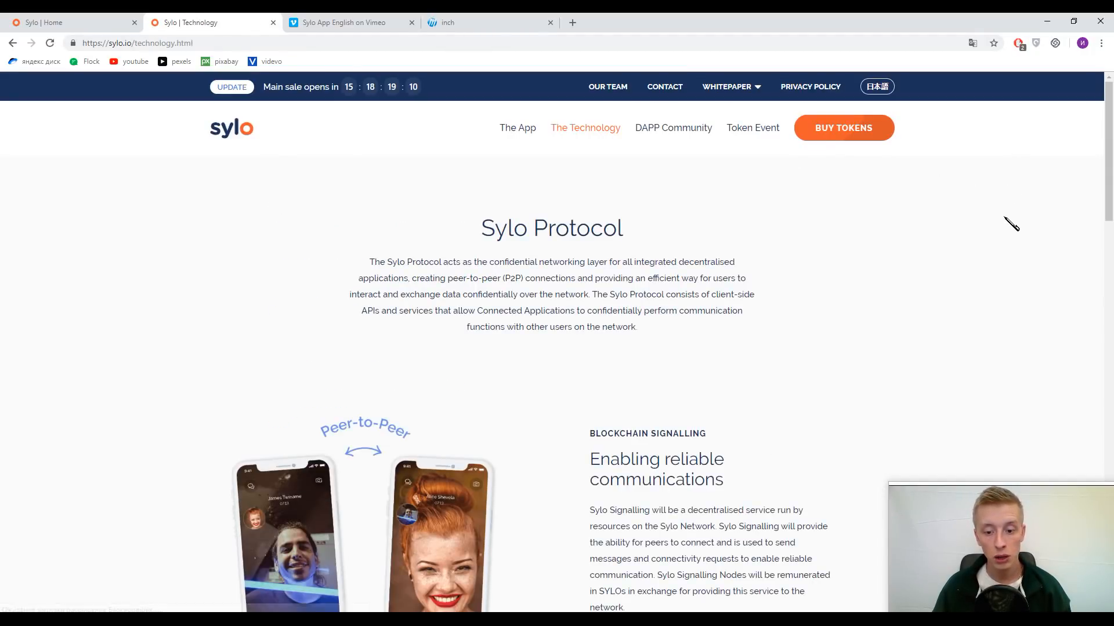
- Scroll through the Technology page's Blockchain Signalling, Sylo Storage and What you need to know FAQ sections
{"action": "scroll", "scroll_direction": "down", "scroll_amount": 3}
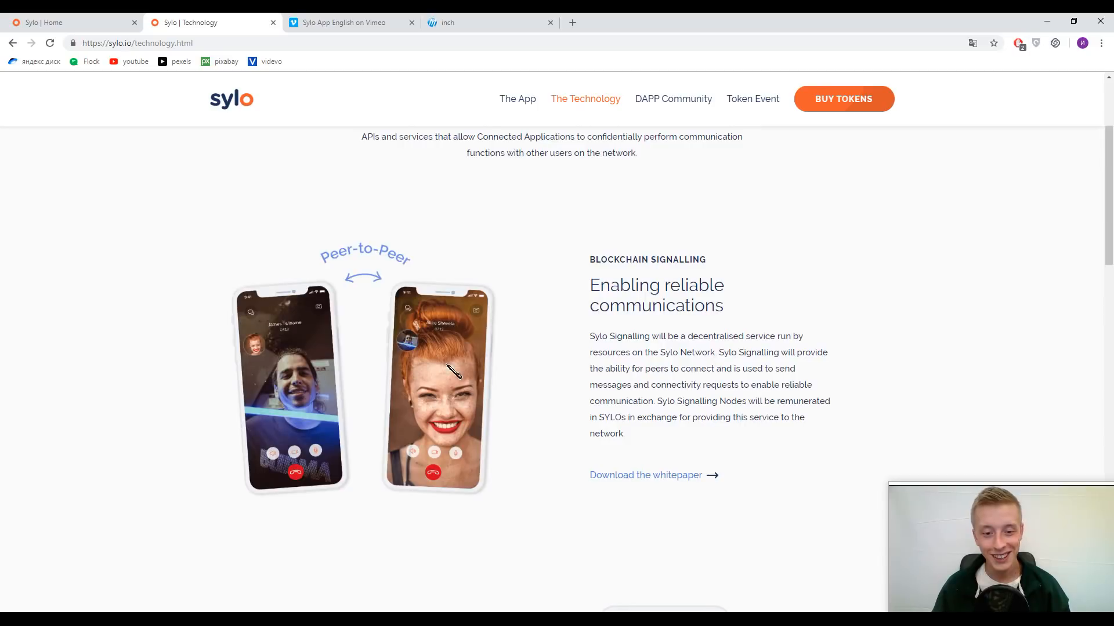
{"action": "mouse_move", "coordinate": [501, 388]}
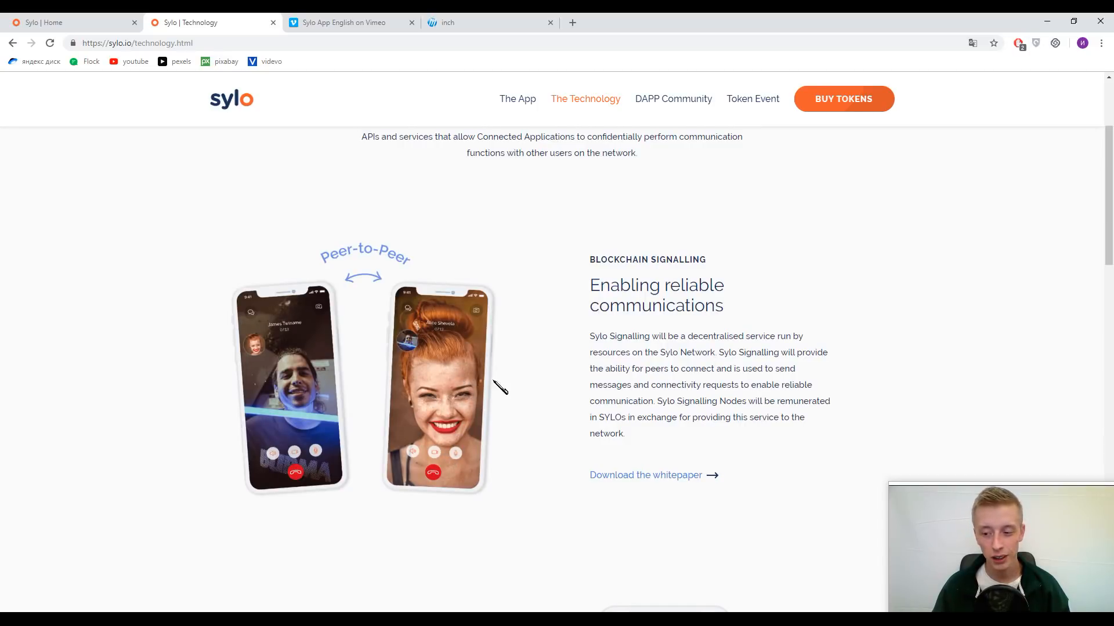
{"action": "mouse_move", "coordinate": [554, 327]}
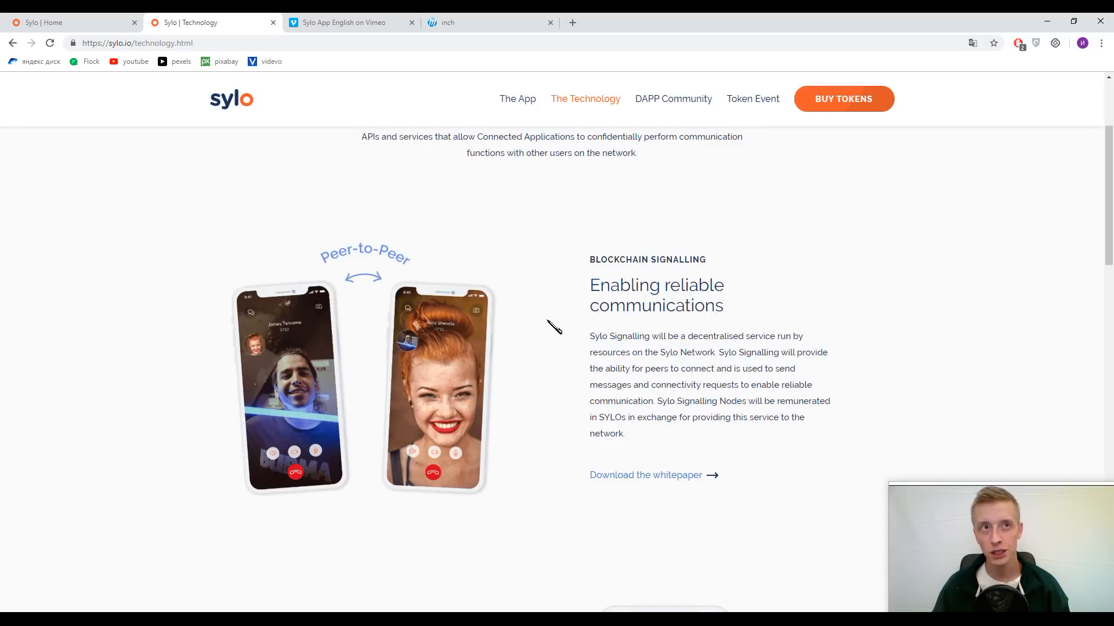
{"action": "mouse_move", "coordinate": [472, 409]}
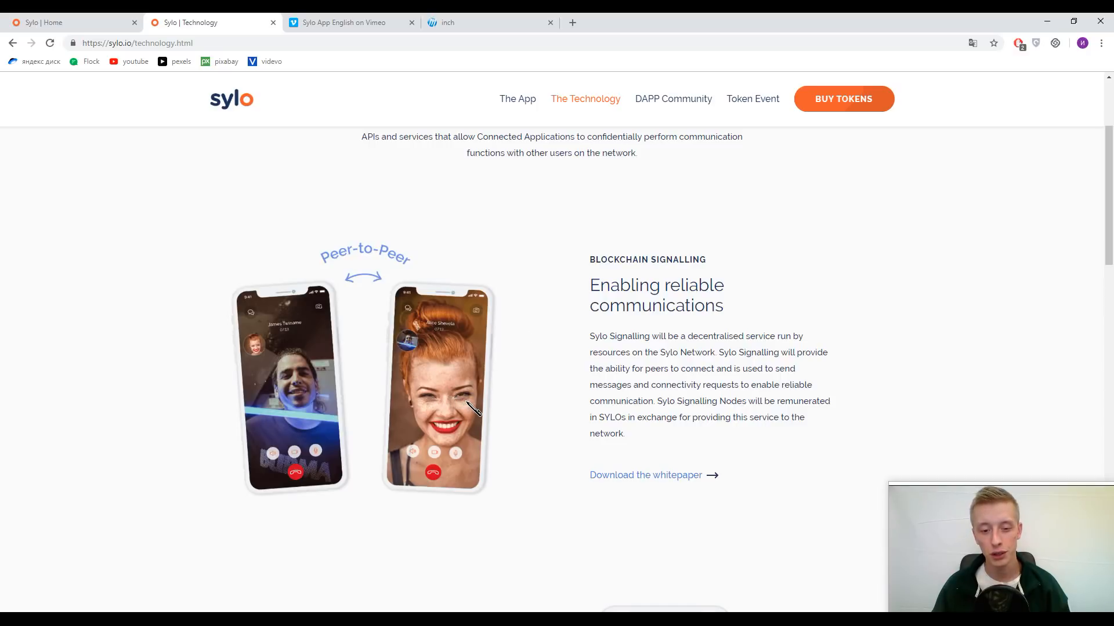
{"action": "mouse_move", "coordinate": [542, 344]}
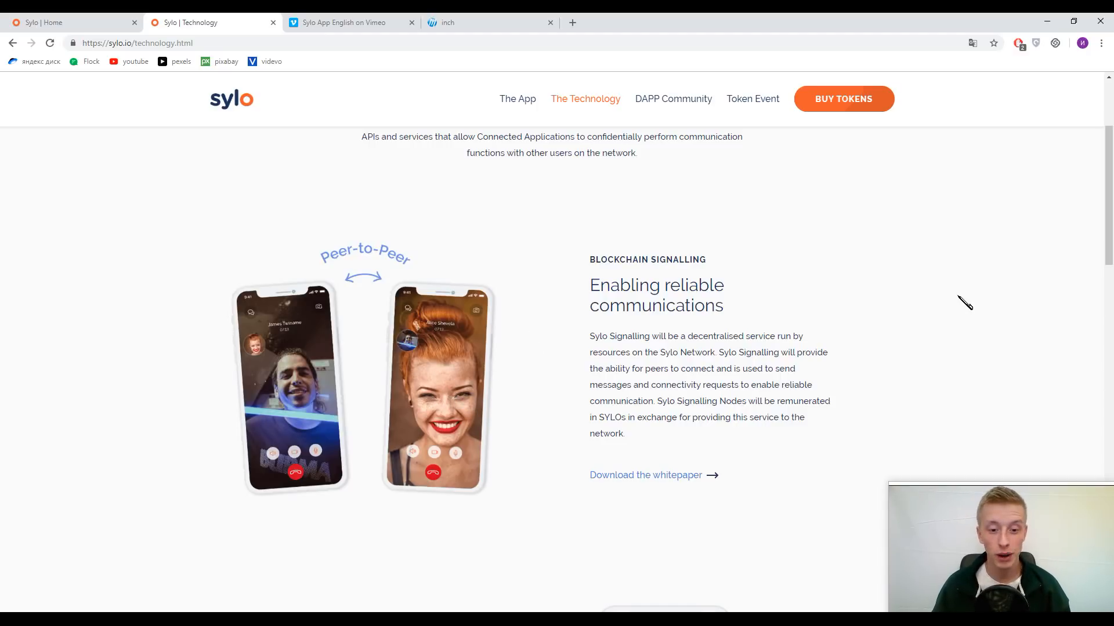
{"action": "mouse_move", "coordinate": [971, 240]}
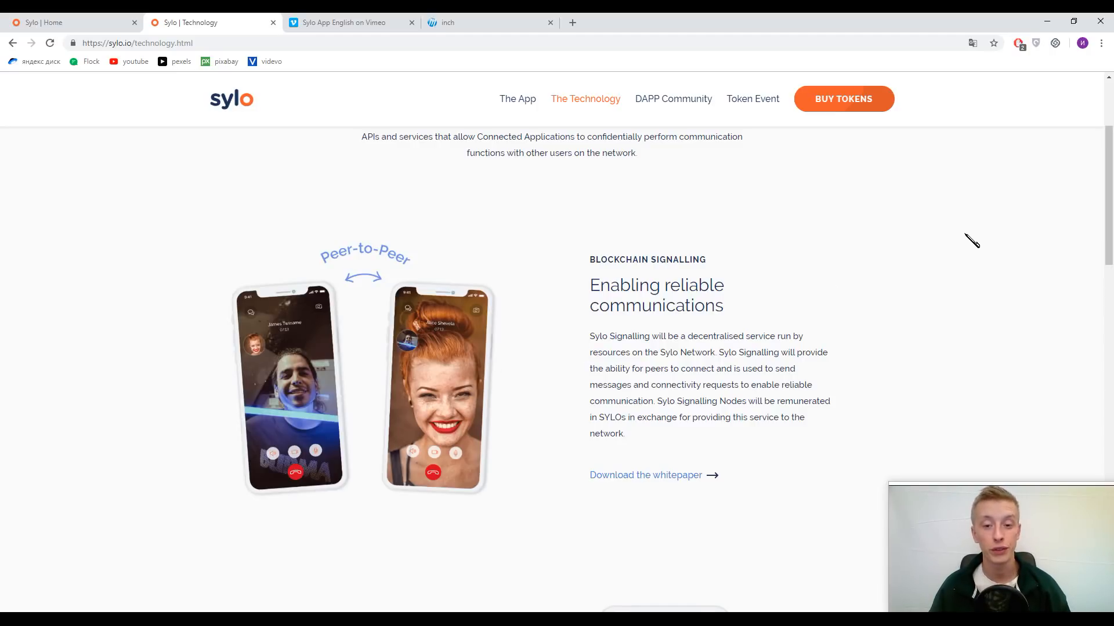
{"action": "mouse_move", "coordinate": [655, 397]}
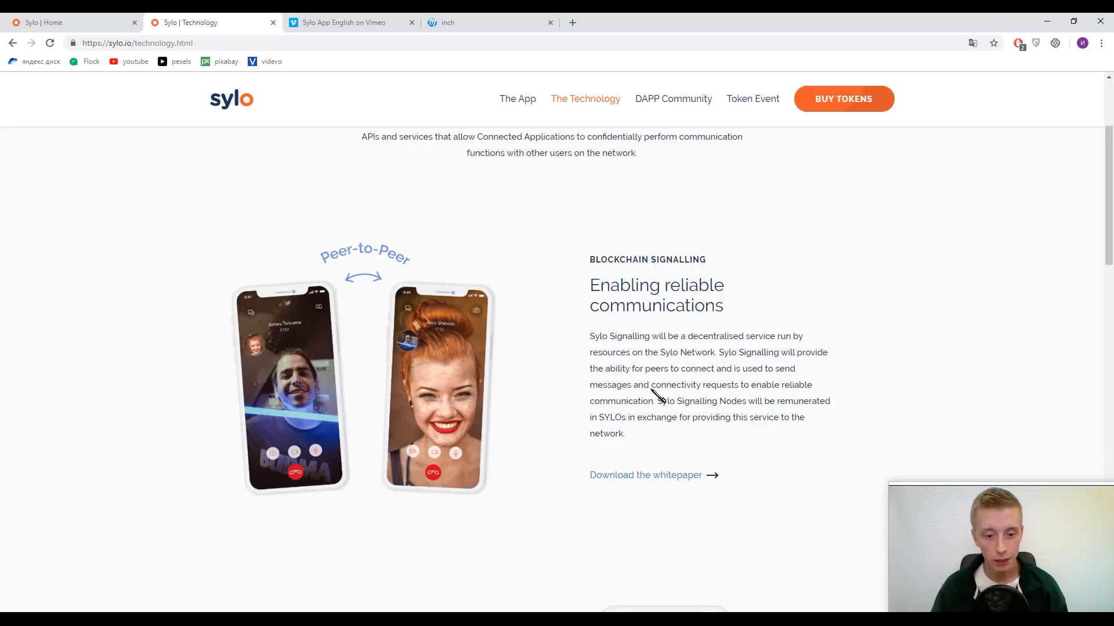
{"action": "scroll", "scroll_direction": "down", "scroll_amount": 3}
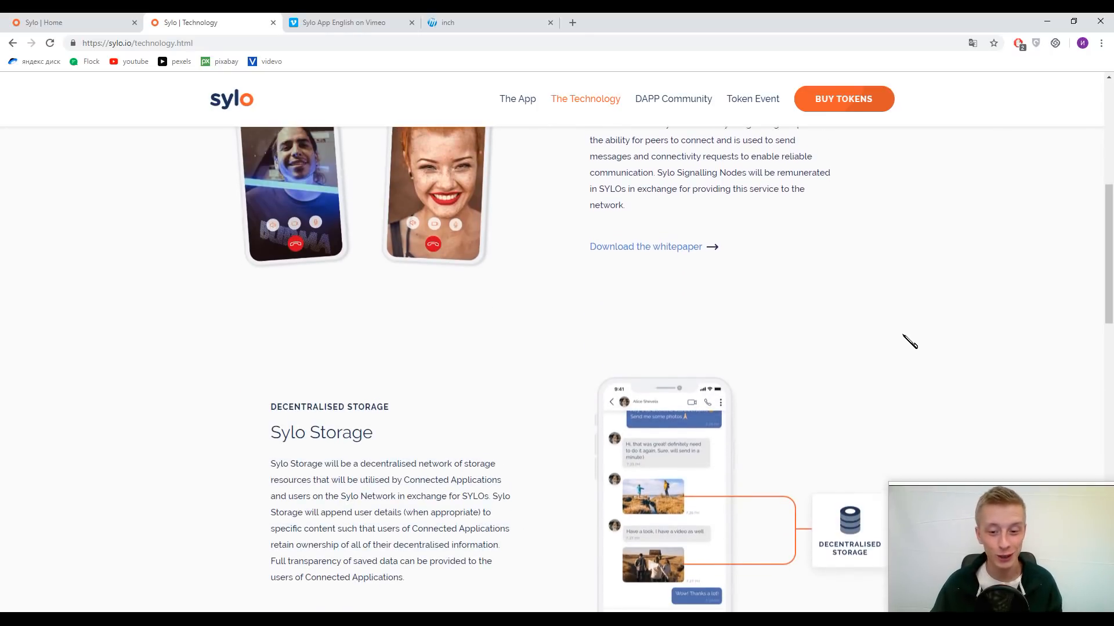
{"action": "scroll", "scroll_direction": "up", "scroll_amount": 3}
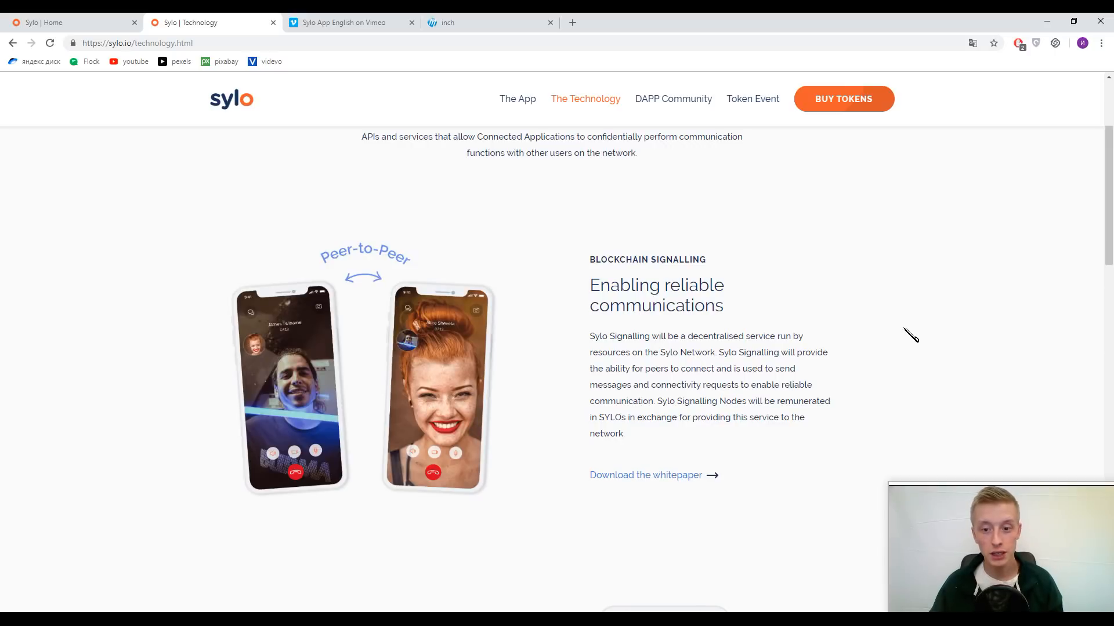
{"action": "mouse_move", "coordinate": [910, 324]}
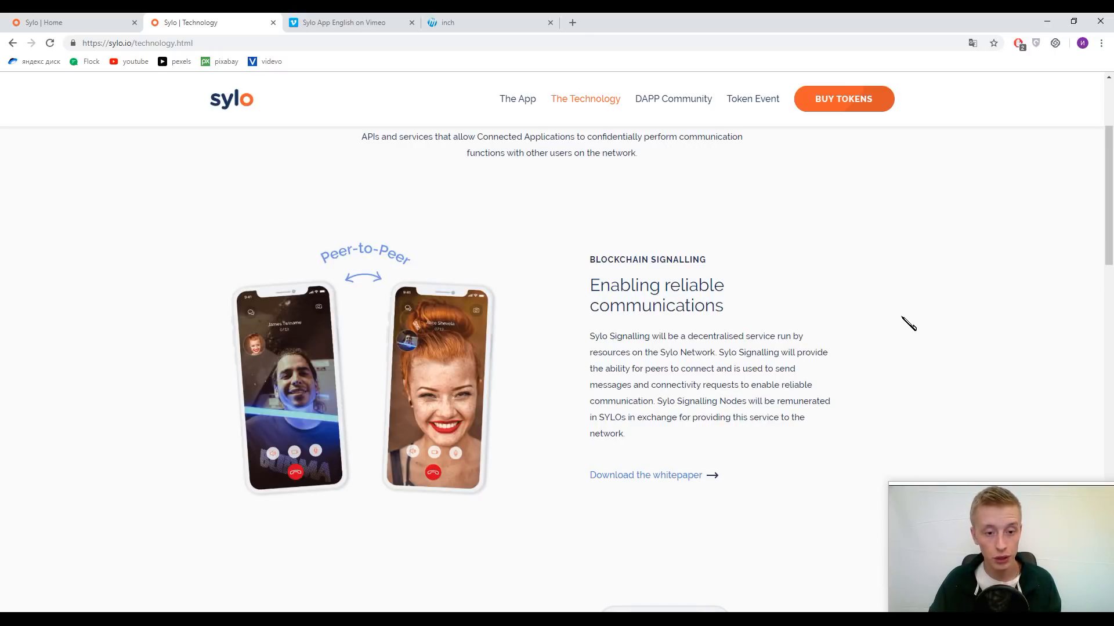
{"action": "scroll", "scroll_direction": "down", "scroll_amount": 3}
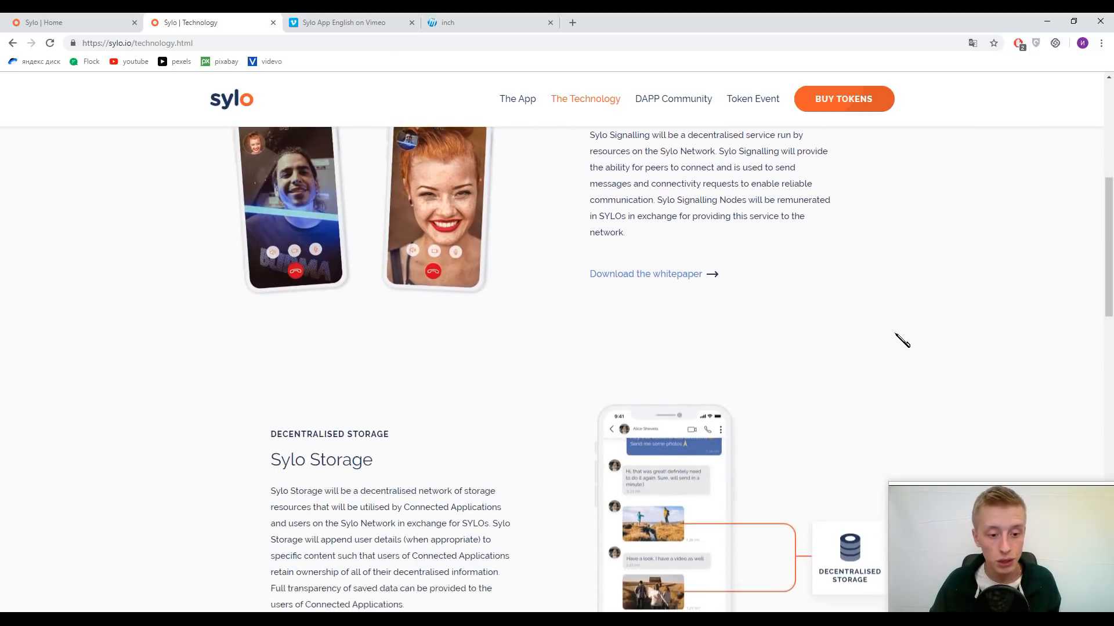
{"action": "scroll", "scroll_direction": "down", "scroll_amount": 3}
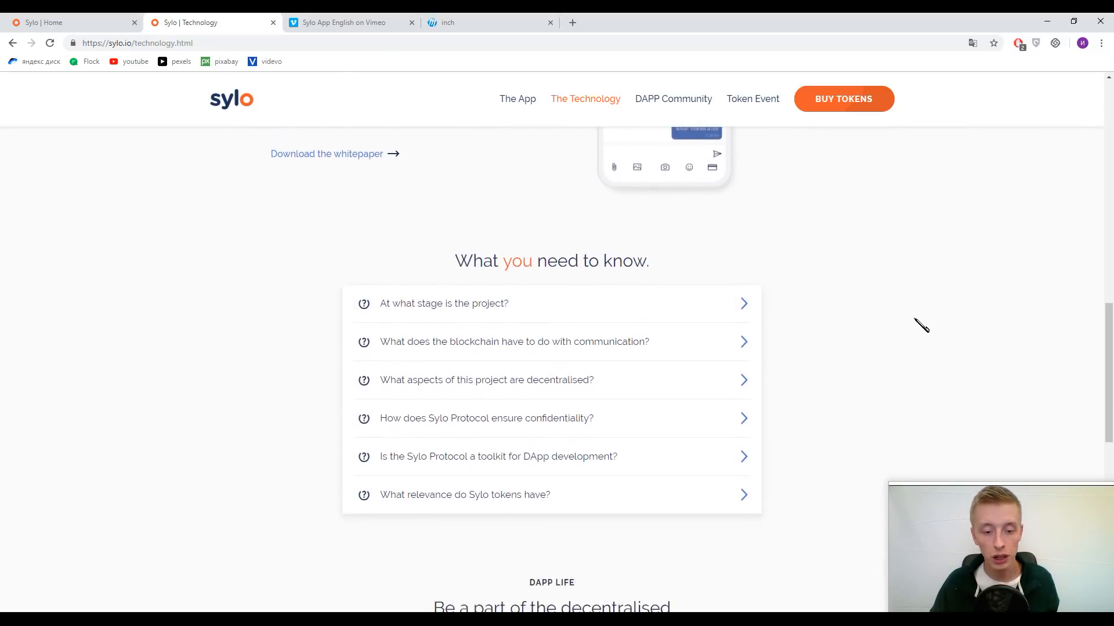
{"action": "scroll", "scroll_direction": "up", "scroll_amount": 3}
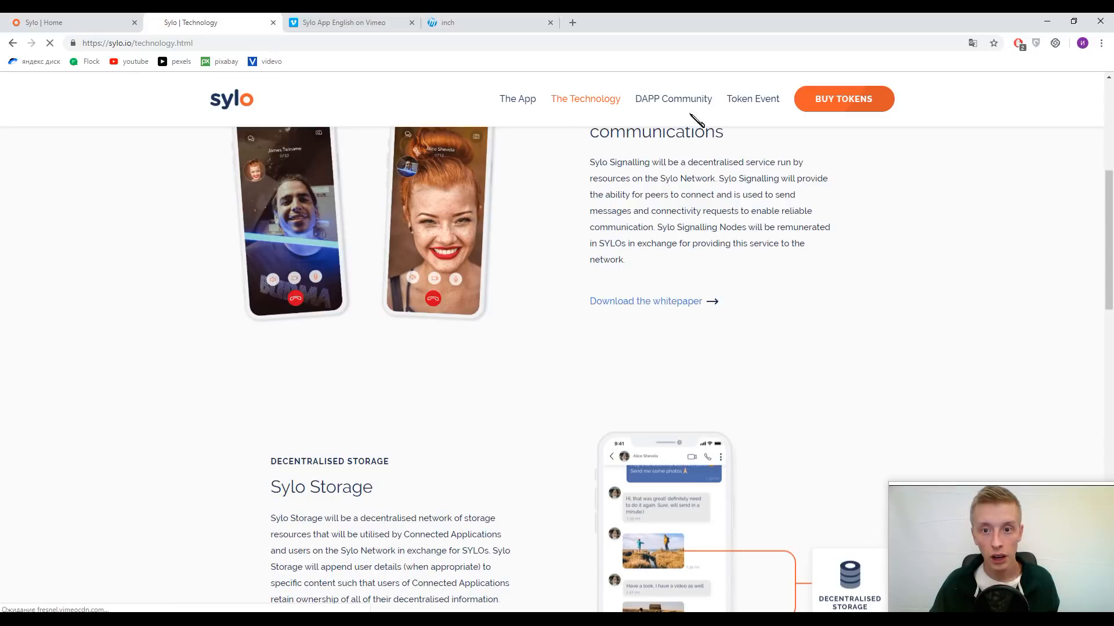
- View the DAPP Community page illustration, then return to the Home tab and scroll to the footer
{"action": "left_click", "coordinate": [673, 99]}
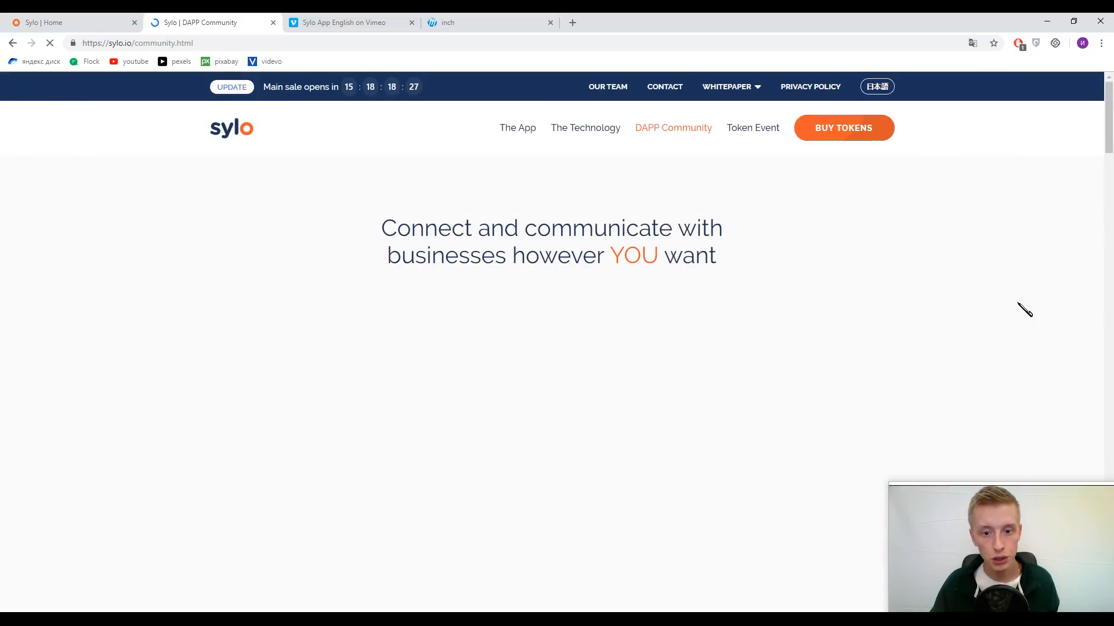
{"action": "scroll", "scroll_direction": "down", "scroll_amount": 3}
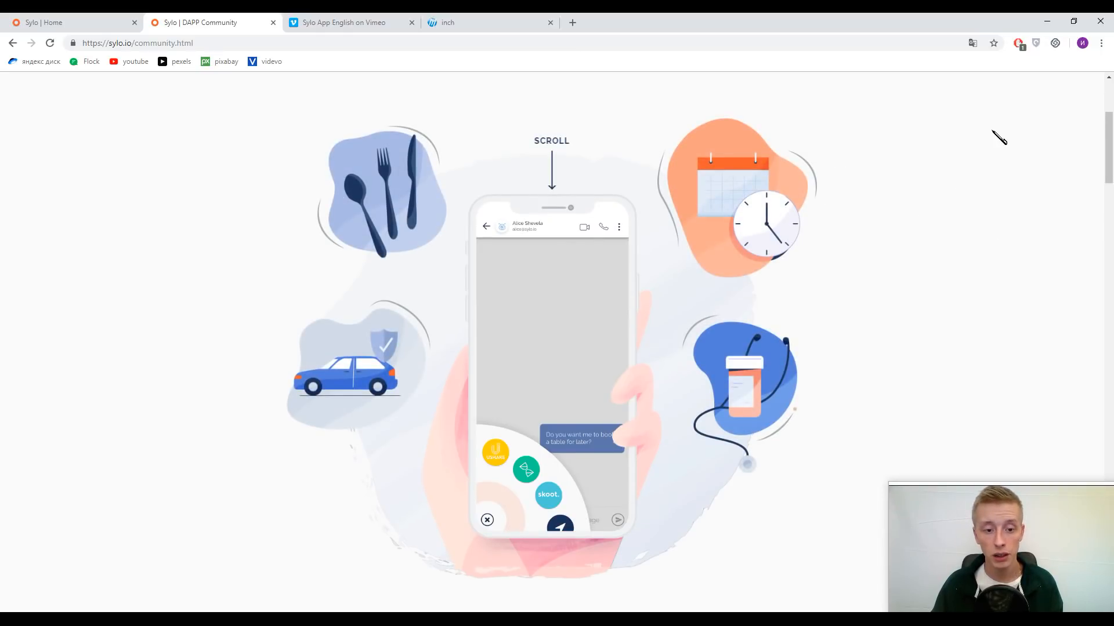
{"action": "mouse_move", "coordinate": [621, 137]}
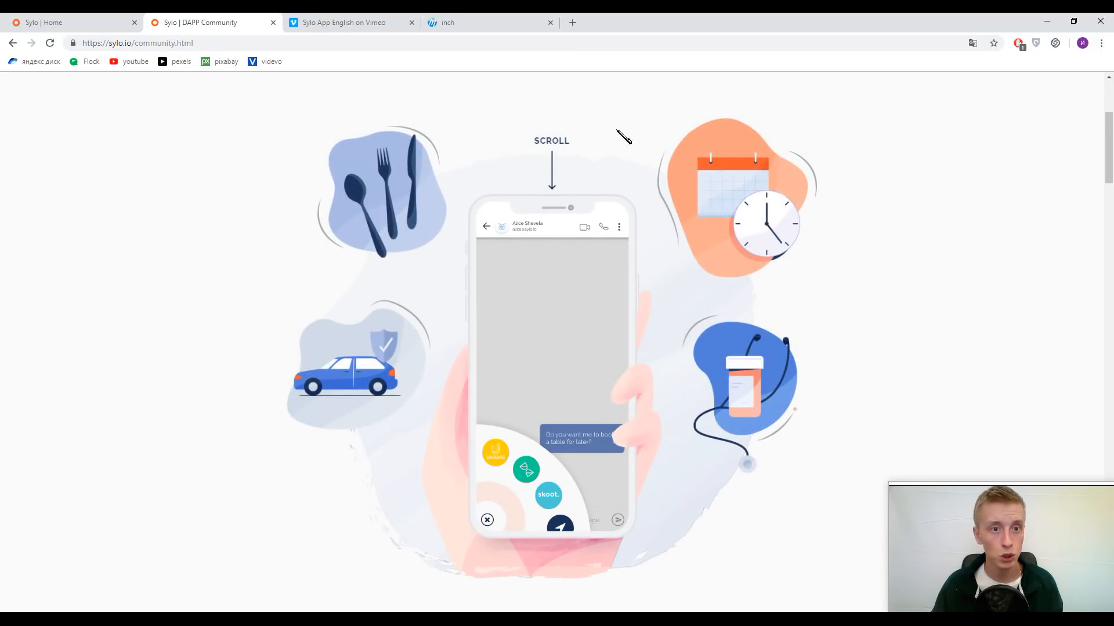
{"action": "left_click", "coordinate": [42, 22]}
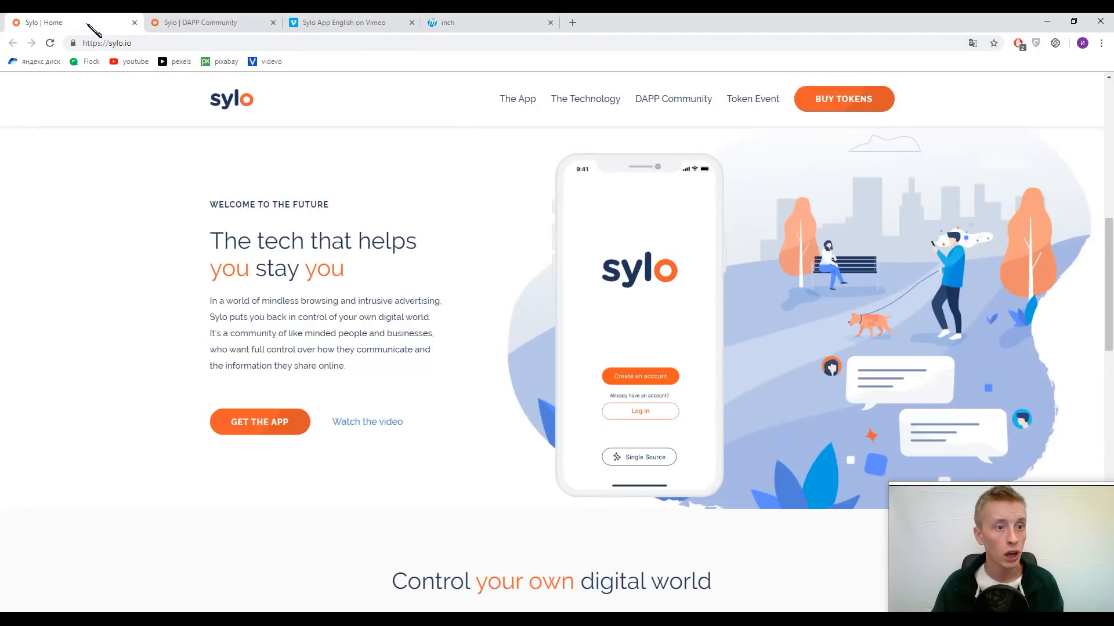
{"action": "scroll", "scroll_direction": "down", "scroll_amount": 3}
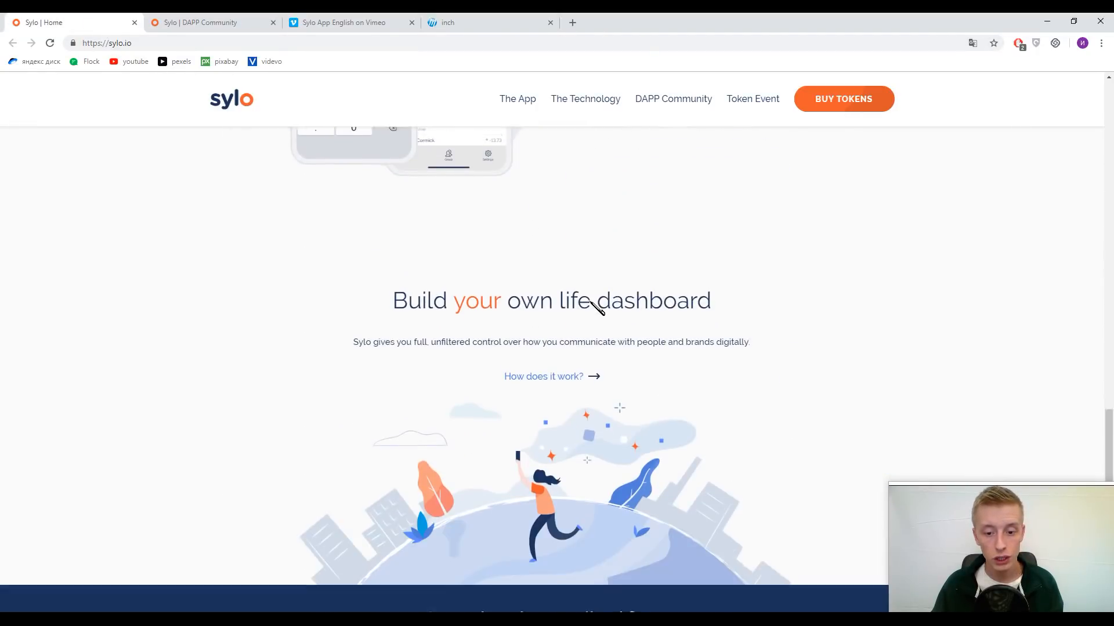
{"action": "scroll", "scroll_direction": "down", "scroll_amount": 3}
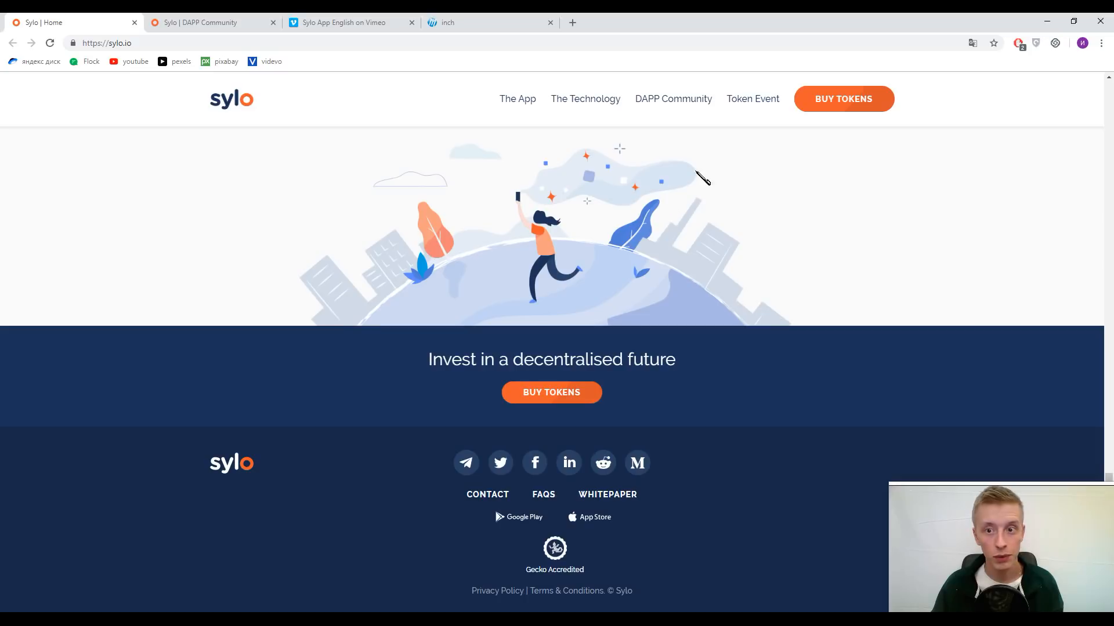
- Go to the Token Event page and scroll past the main sale countdown to The Sylo Token supply details and Roadmap start
{"action": "left_click", "coordinate": [751, 98]}
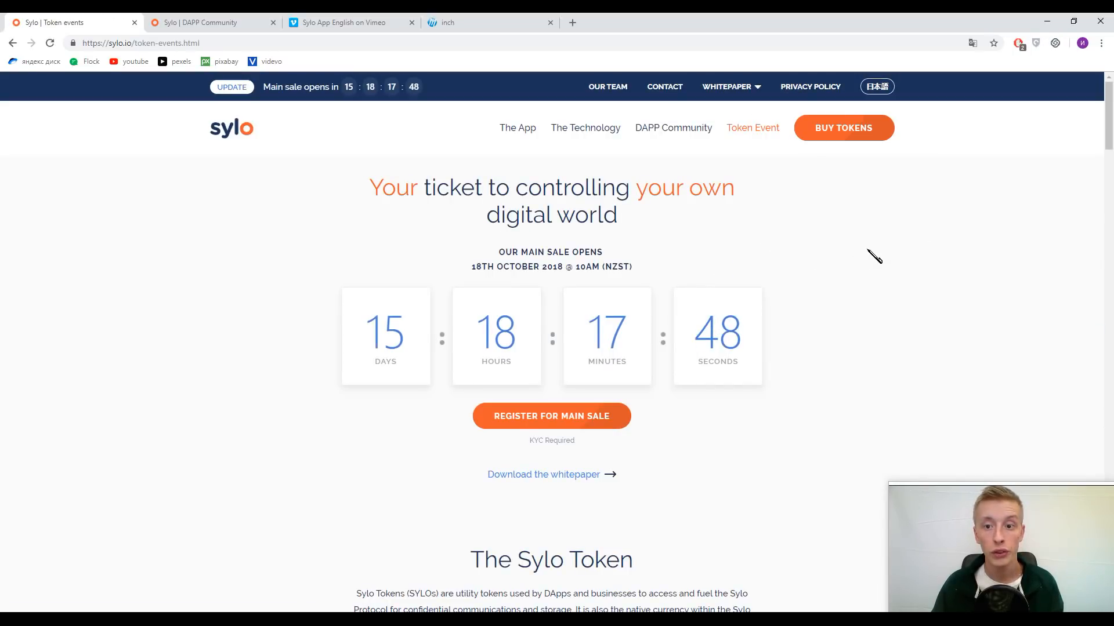
{"action": "left_click", "coordinate": [549, 22]}
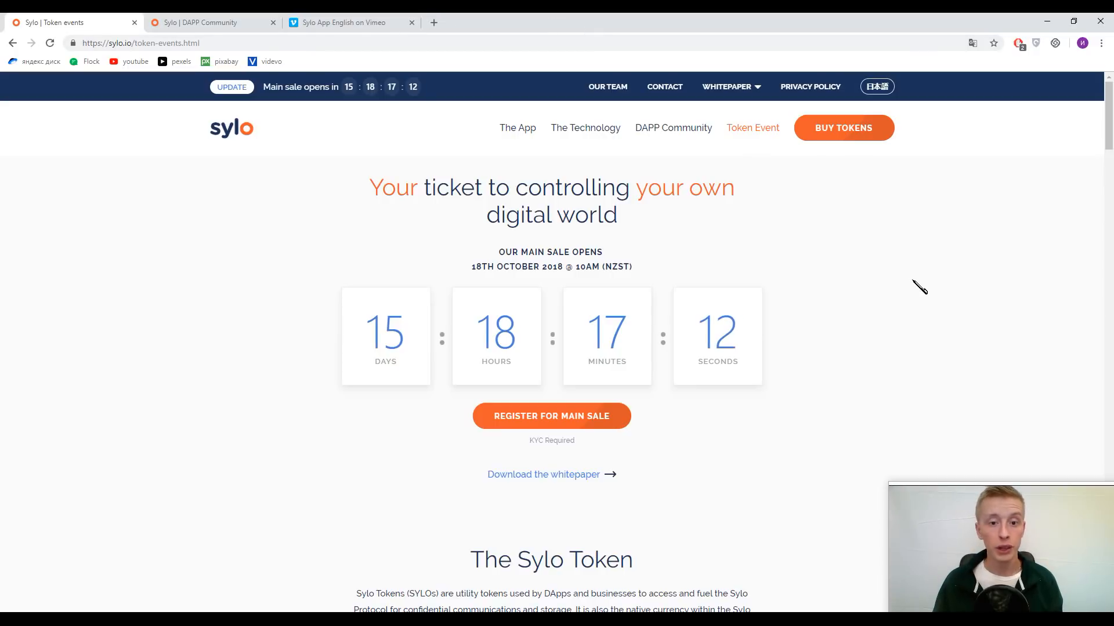
{"action": "mouse_move", "coordinate": [953, 267]}
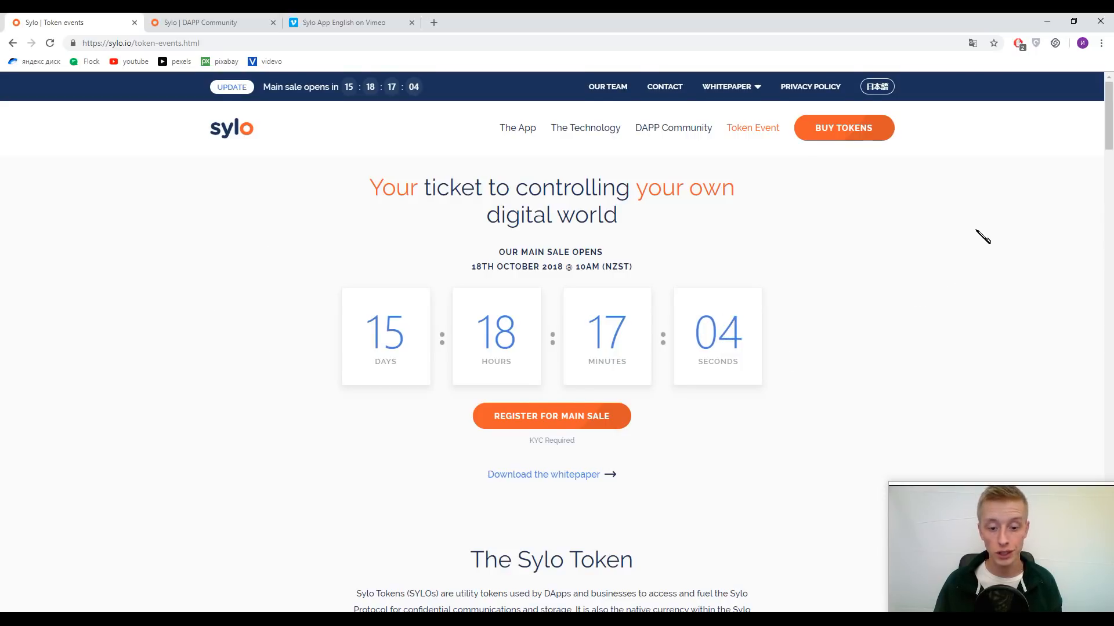
{"action": "scroll", "scroll_direction": "down", "scroll_amount": 3}
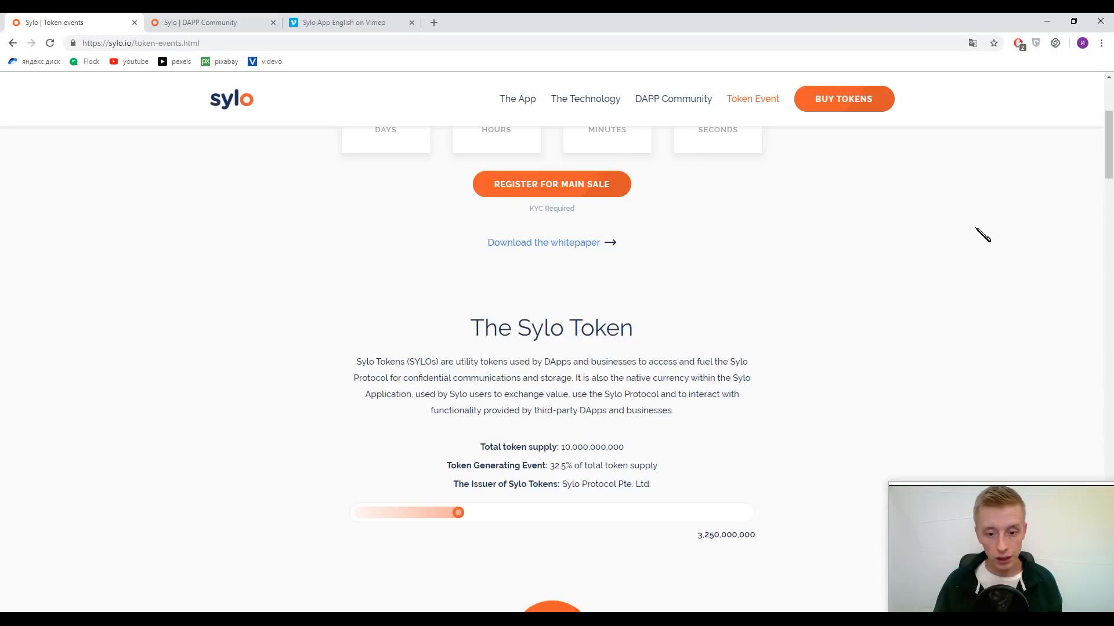
{"action": "mouse_move", "coordinate": [986, 226]}
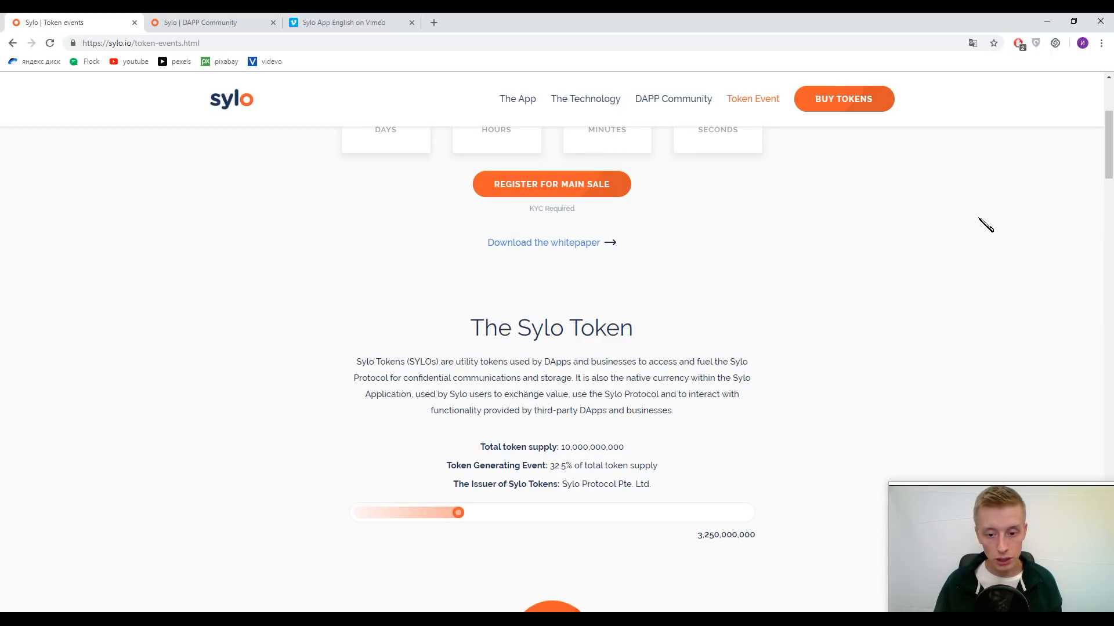
{"action": "scroll", "scroll_direction": "down", "scroll_amount": 3}
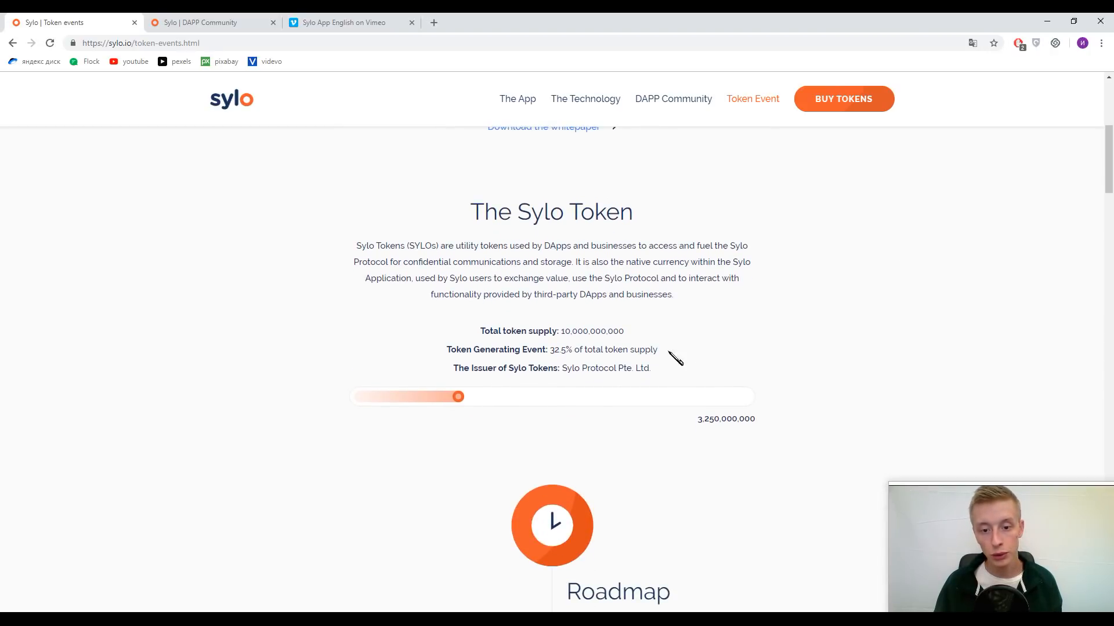
{"action": "mouse_move", "coordinate": [1044, 239]}
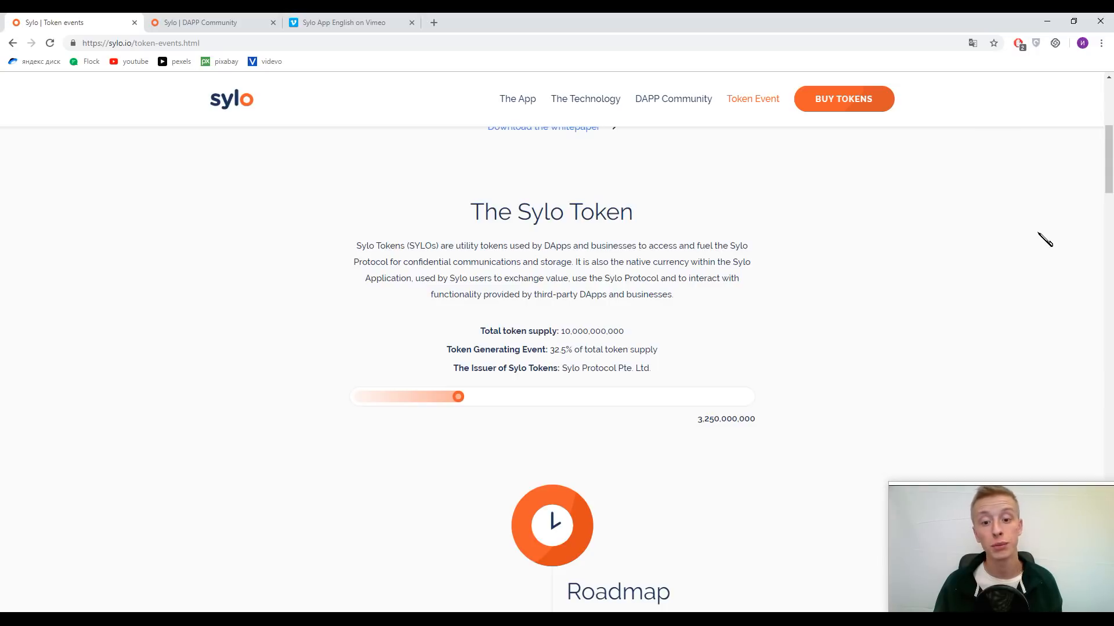
{"action": "scroll", "scroll_direction": "down", "scroll_amount": 3}
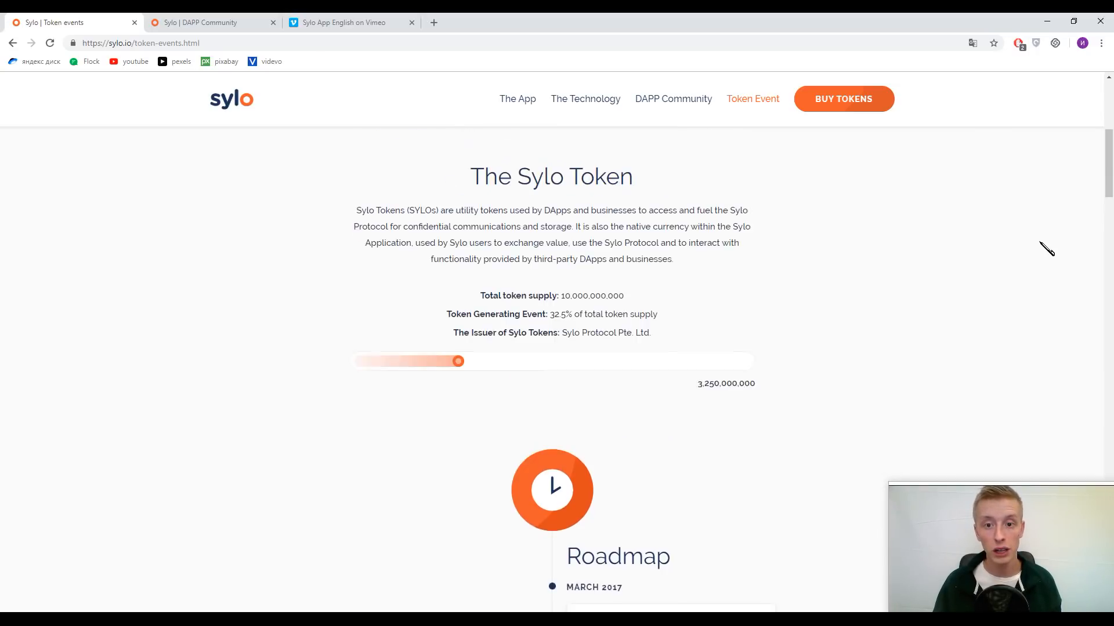
{"action": "scroll", "scroll_direction": "down", "scroll_amount": 3}
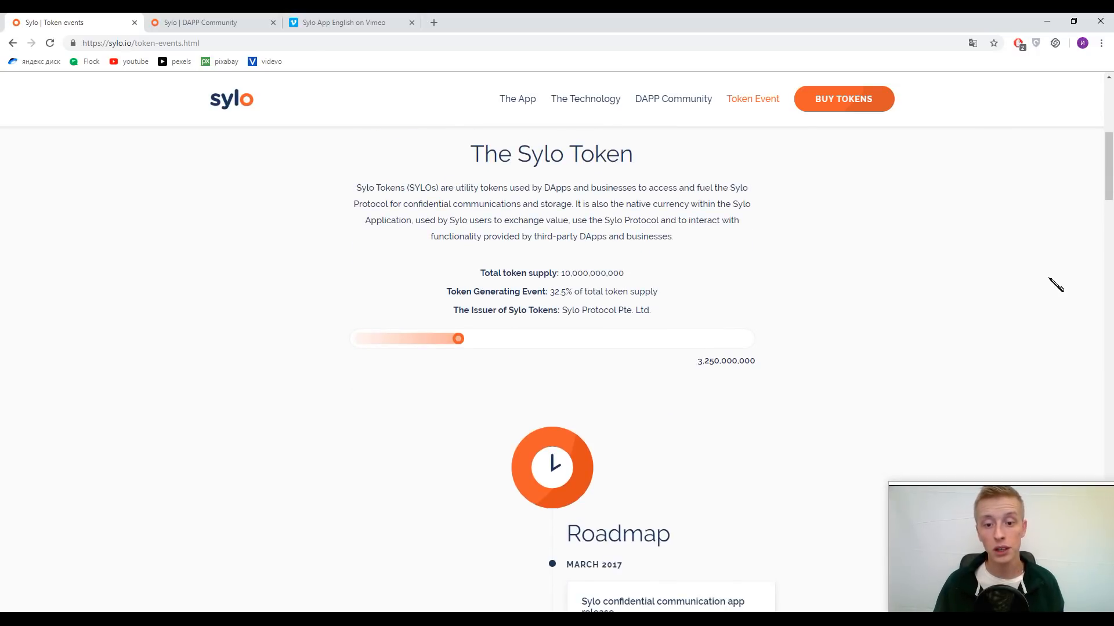
{"action": "mouse_move", "coordinate": [1008, 261]}
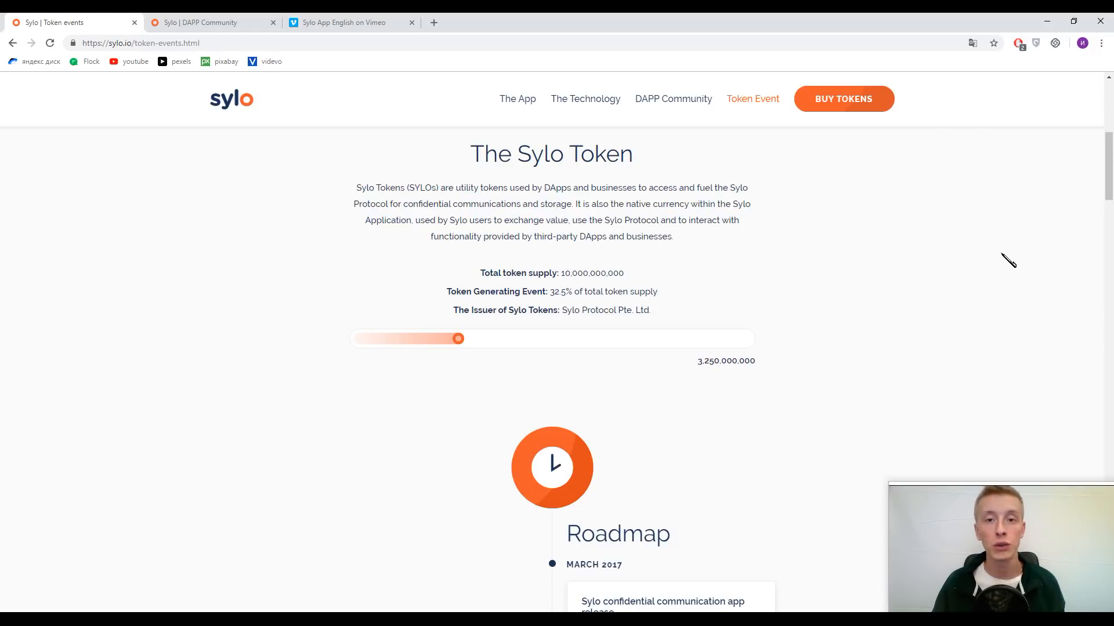
{"action": "mouse_move", "coordinate": [932, 237]}
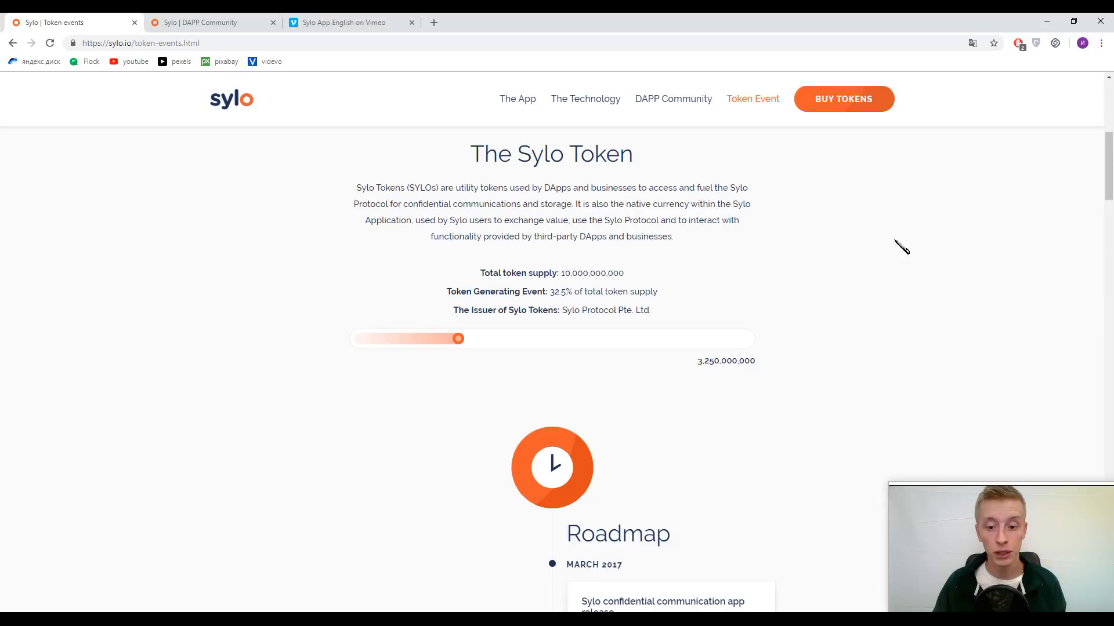
- Scroll through the full Roadmap timeline and Using tokens section down to the FAQs list
{"action": "scroll", "scroll_direction": "down", "scroll_amount": 3}
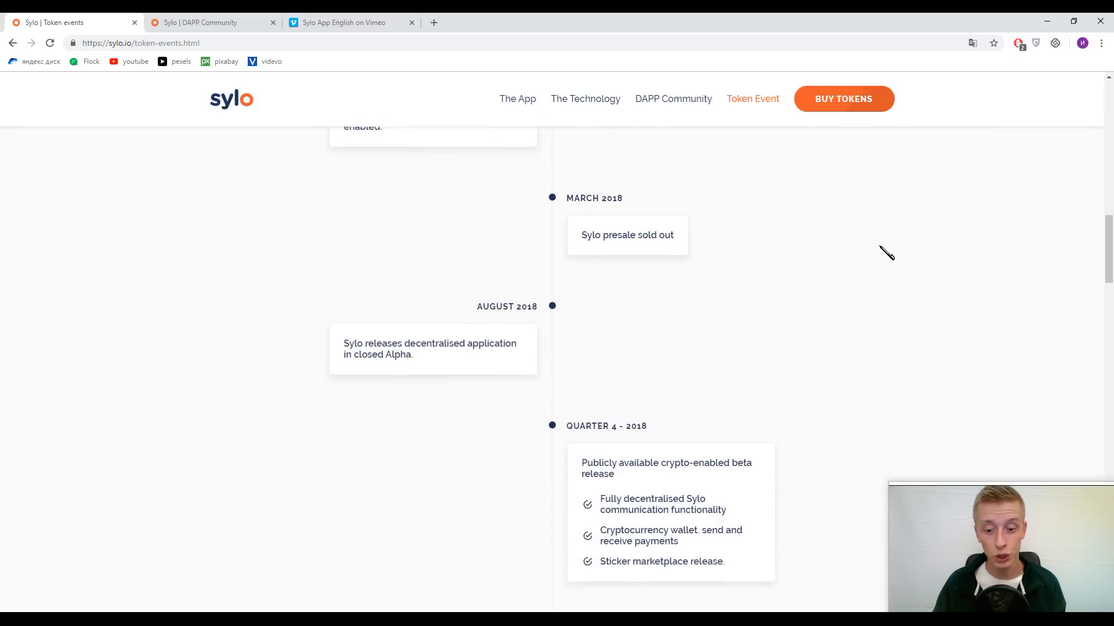
{"action": "scroll", "scroll_direction": "down", "scroll_amount": 3}
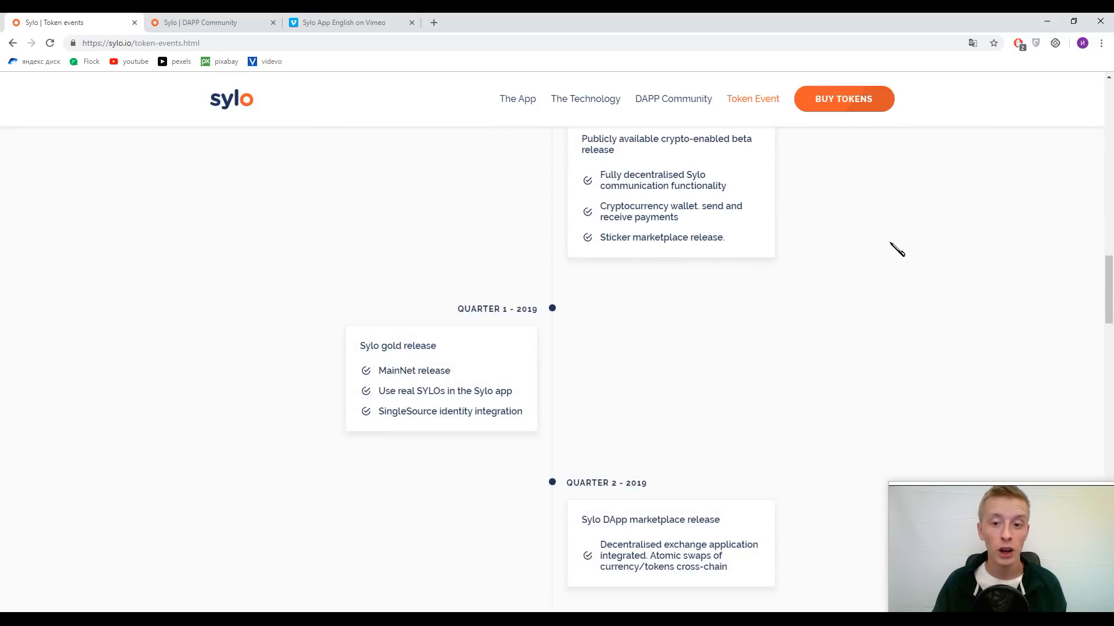
{"action": "mouse_move", "coordinate": [906, 240]}
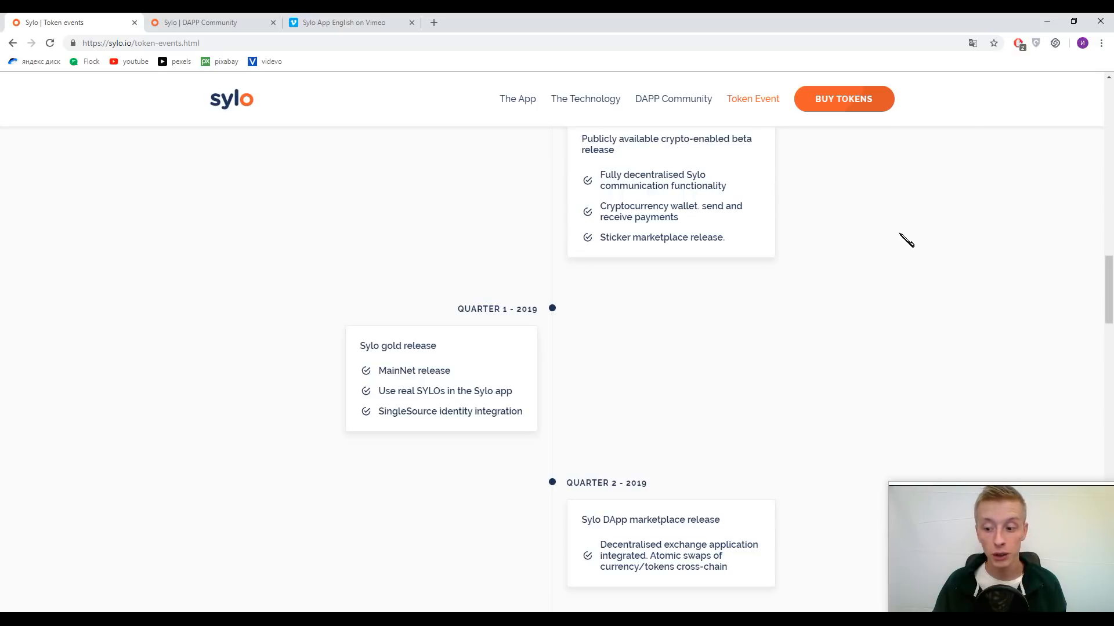
{"action": "scroll", "scroll_direction": "down", "scroll_amount": 3}
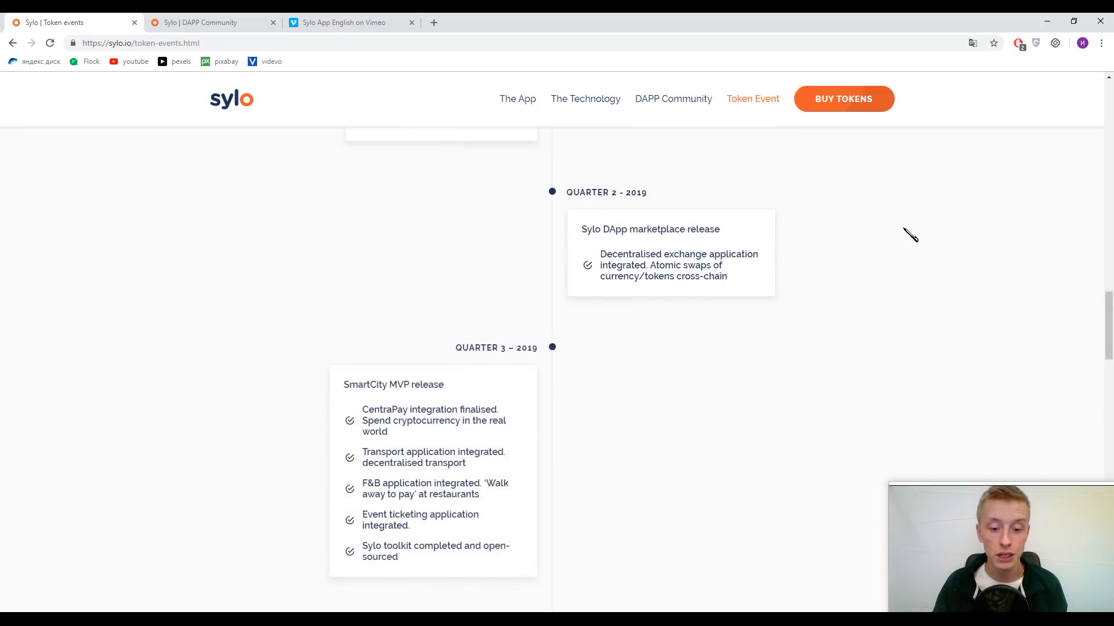
{"action": "scroll", "scroll_direction": "down", "scroll_amount": 3}
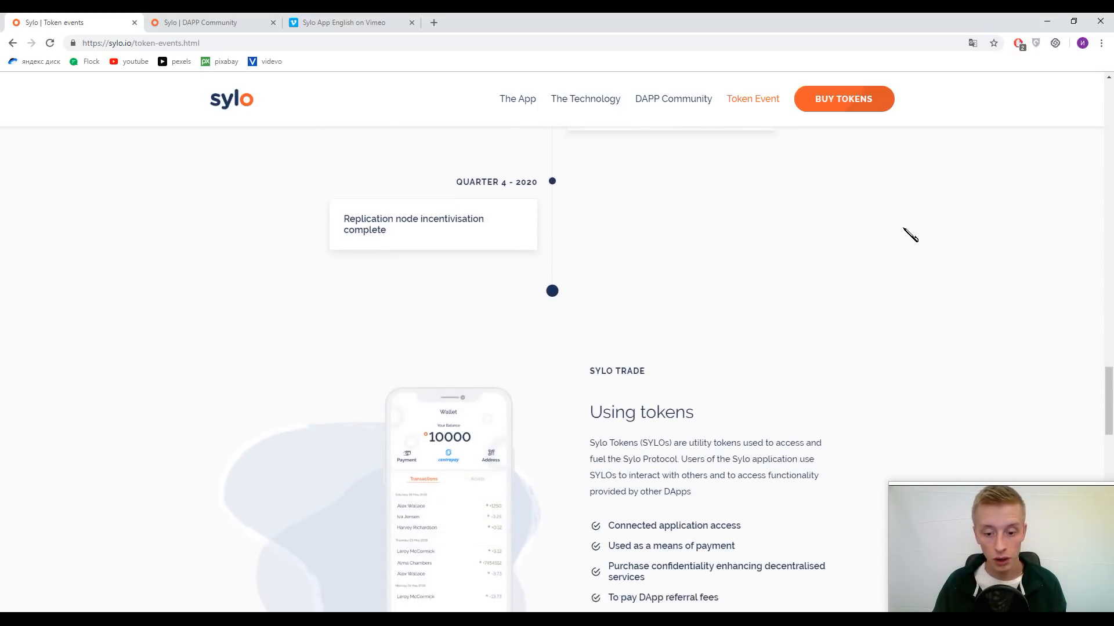
{"action": "scroll", "scroll_direction": "down", "scroll_amount": 3}
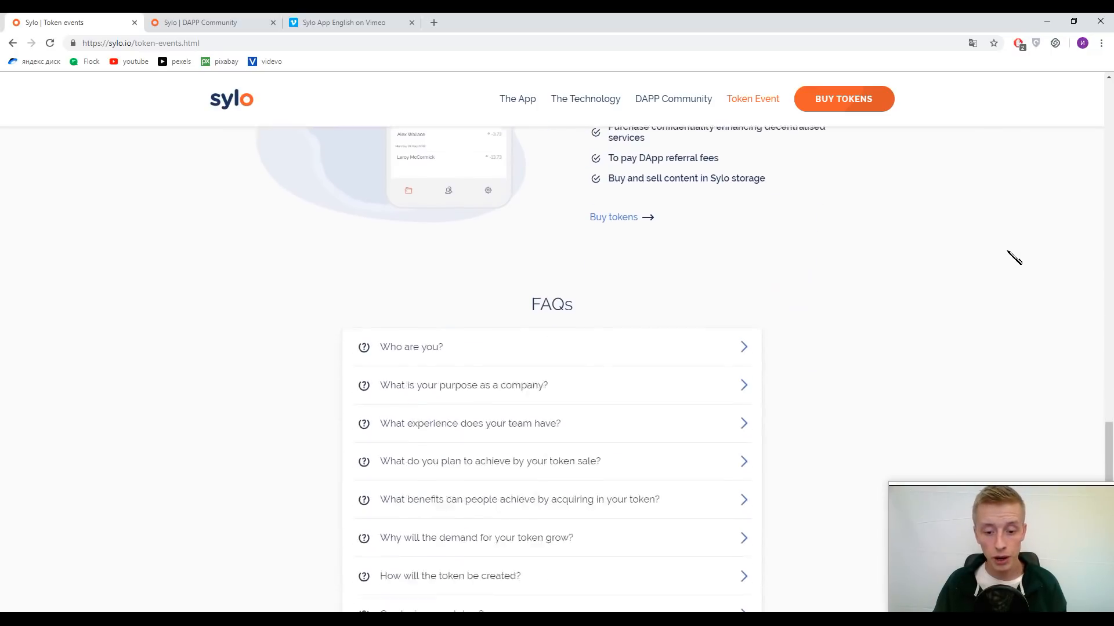
{"action": "scroll", "scroll_direction": "down", "scroll_amount": 3}
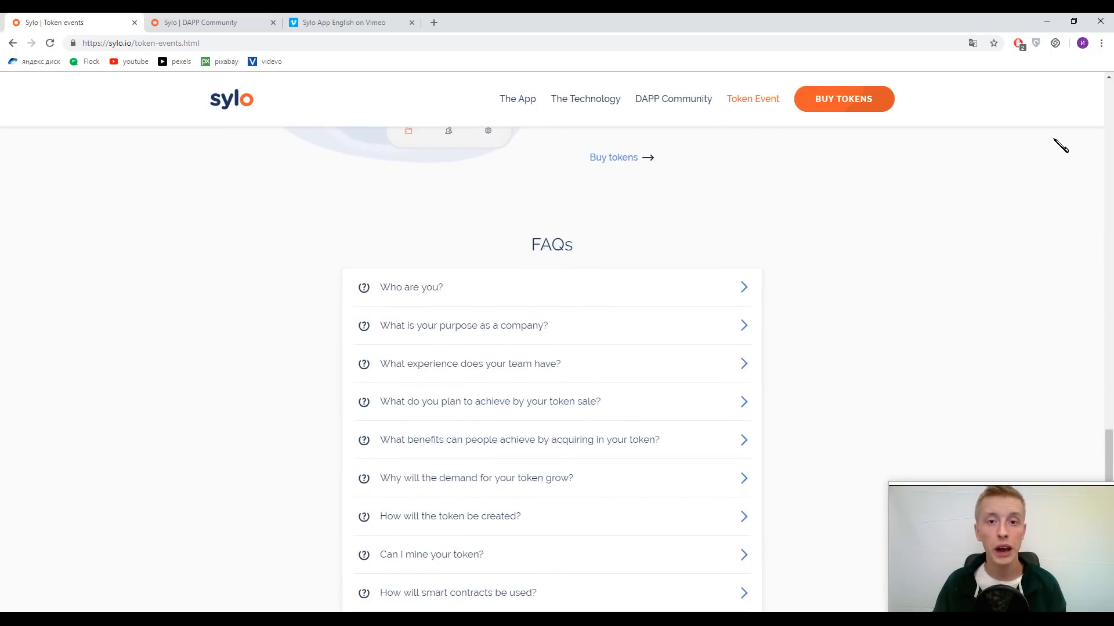
{"action": "mouse_move", "coordinate": [1072, 219]}
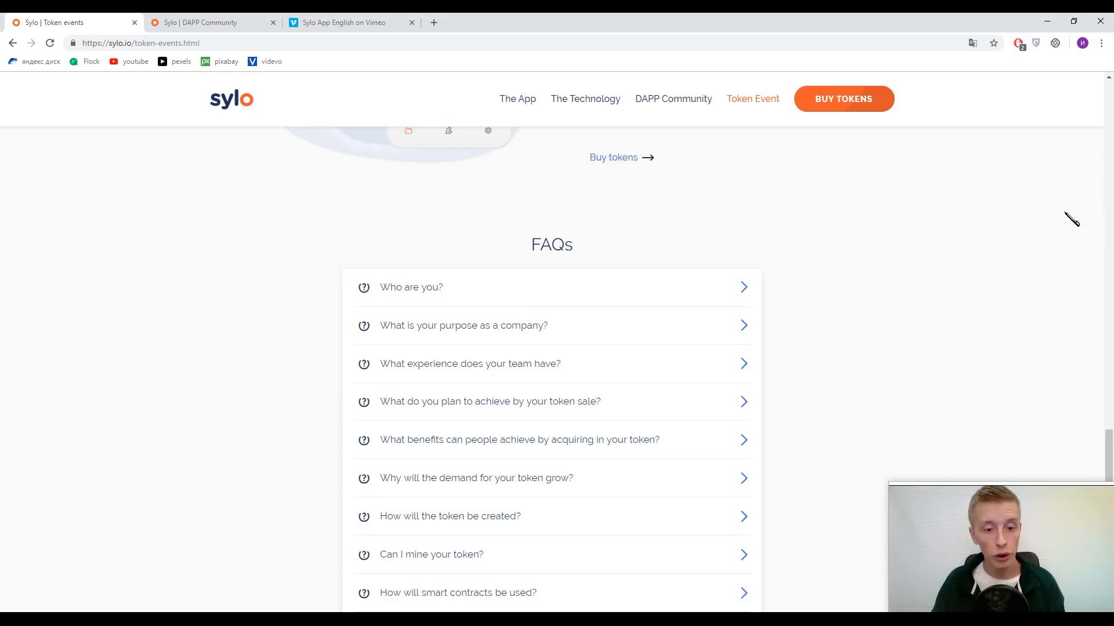
{"action": "mouse_move", "coordinate": [1096, 206]}
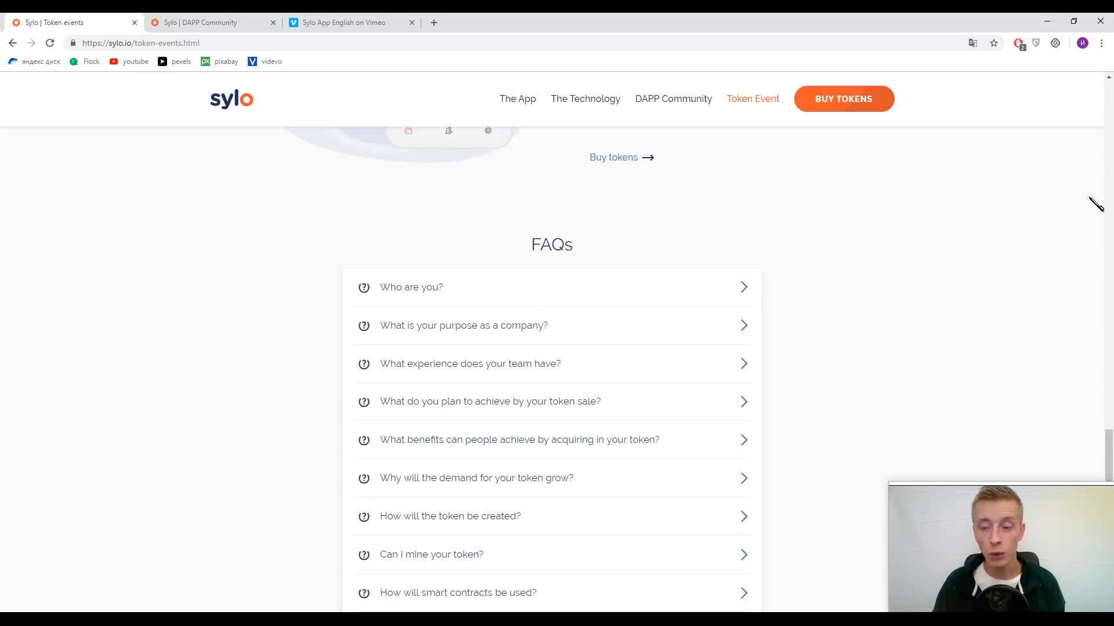
{"action": "mouse_move", "coordinate": [1089, 235]}
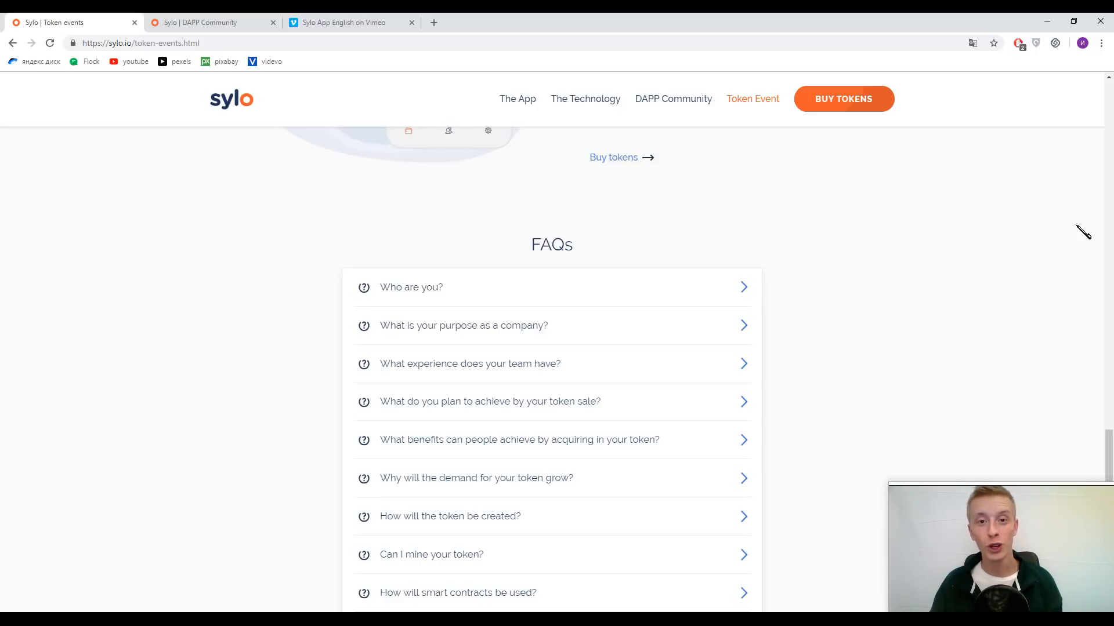
{"action": "mouse_move", "coordinate": [1080, 221]}
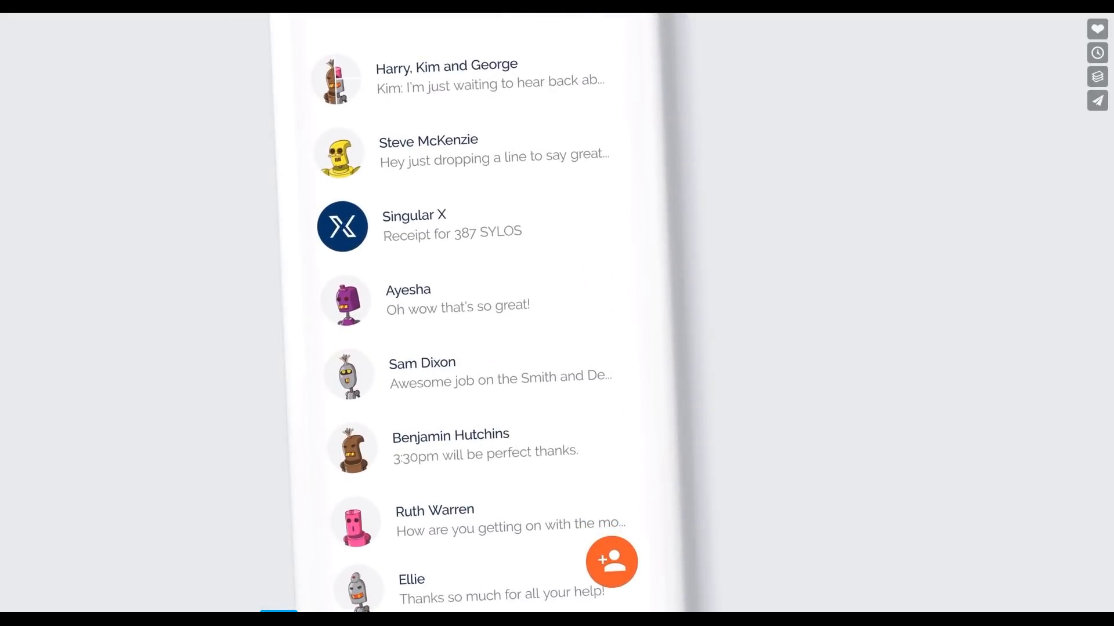
- Switch to the Sylo App English Vimeo tab and play the promo video full screen
{"action": "scroll", "scroll_direction": "up", "scroll_amount": 3}
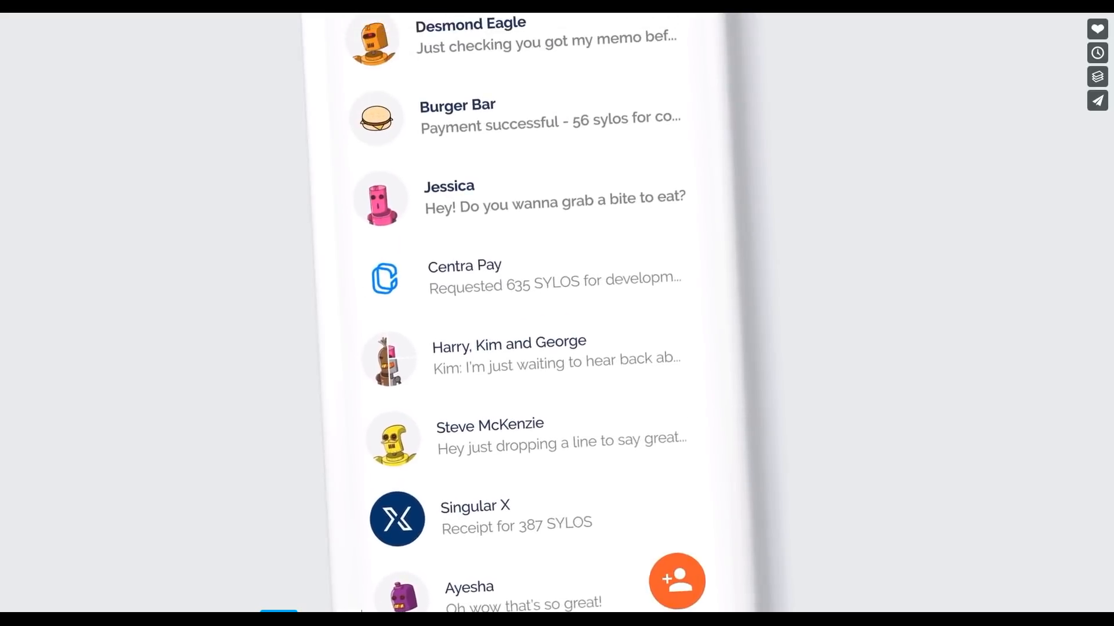
{"action": "left_click", "coordinate": [522, 198]}
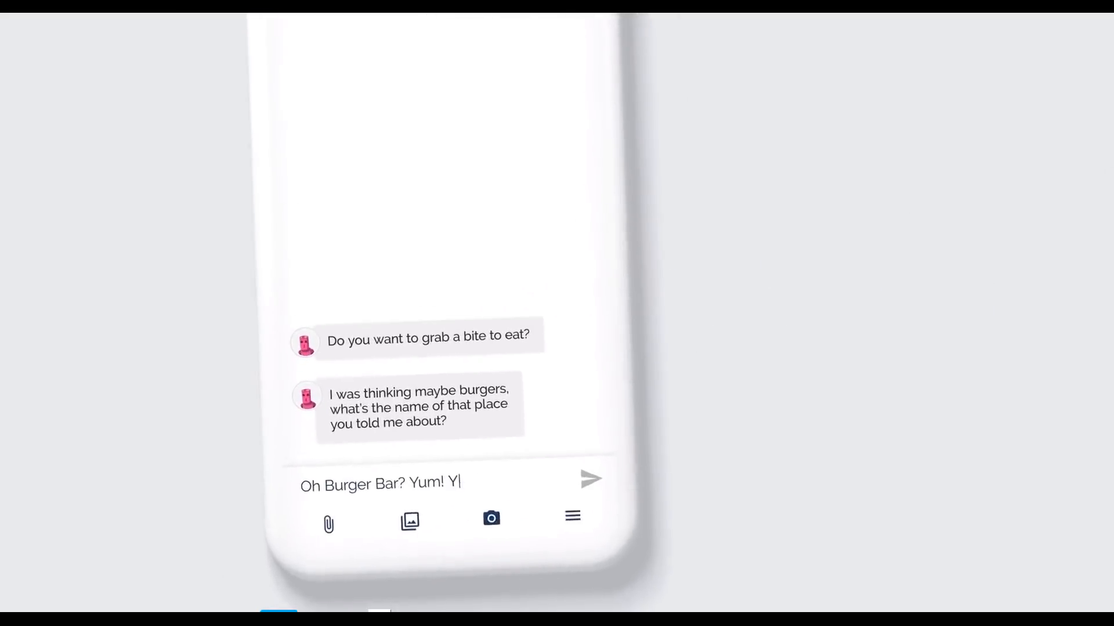
{"action": "left_click", "coordinate": [592, 479]}
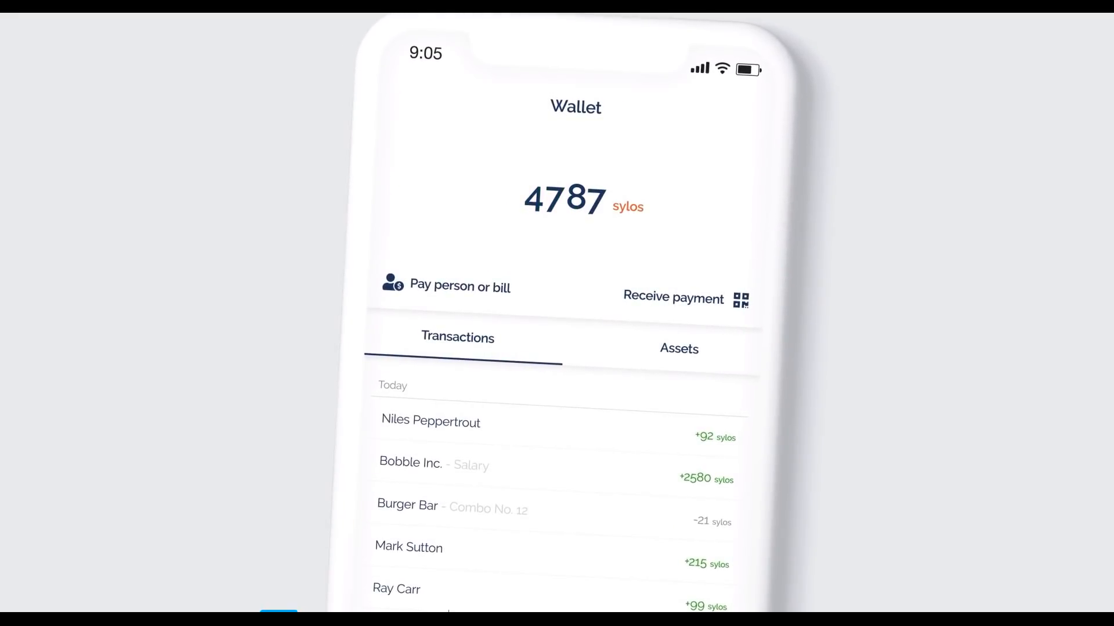
{"action": "left_click", "coordinate": [679, 349]}
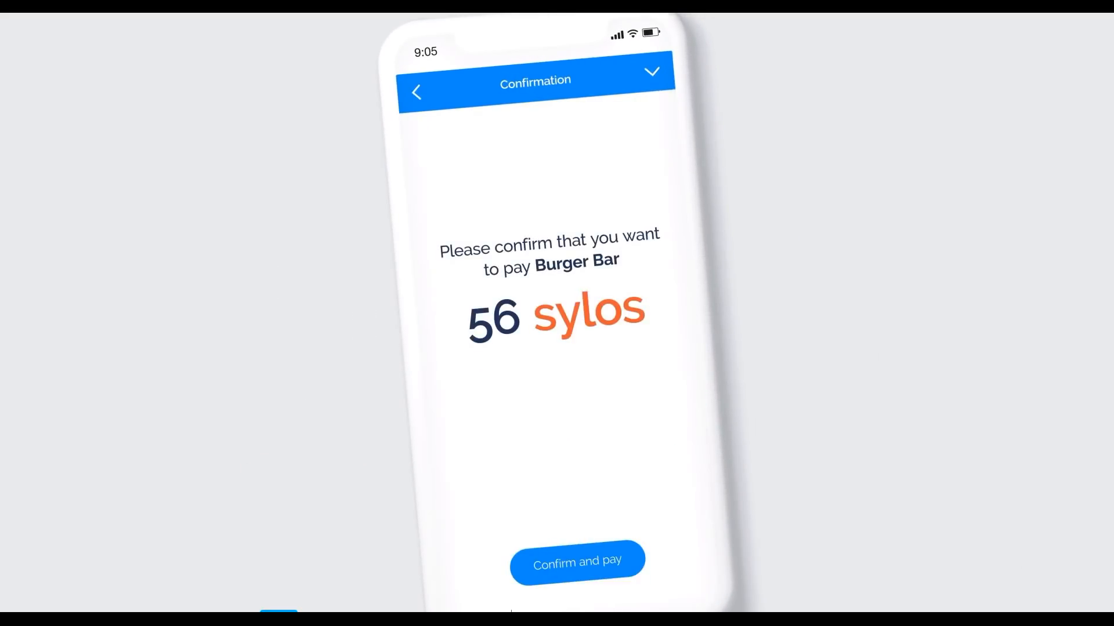
{"action": "left_click", "coordinate": [577, 561]}
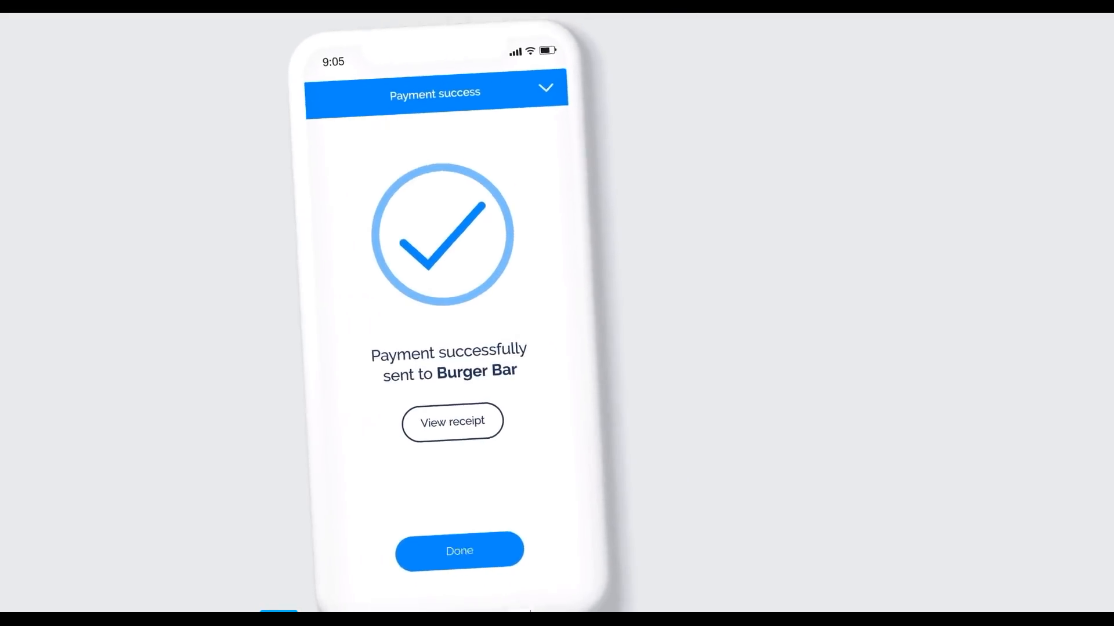
{"action": "left_click", "coordinate": [459, 549]}
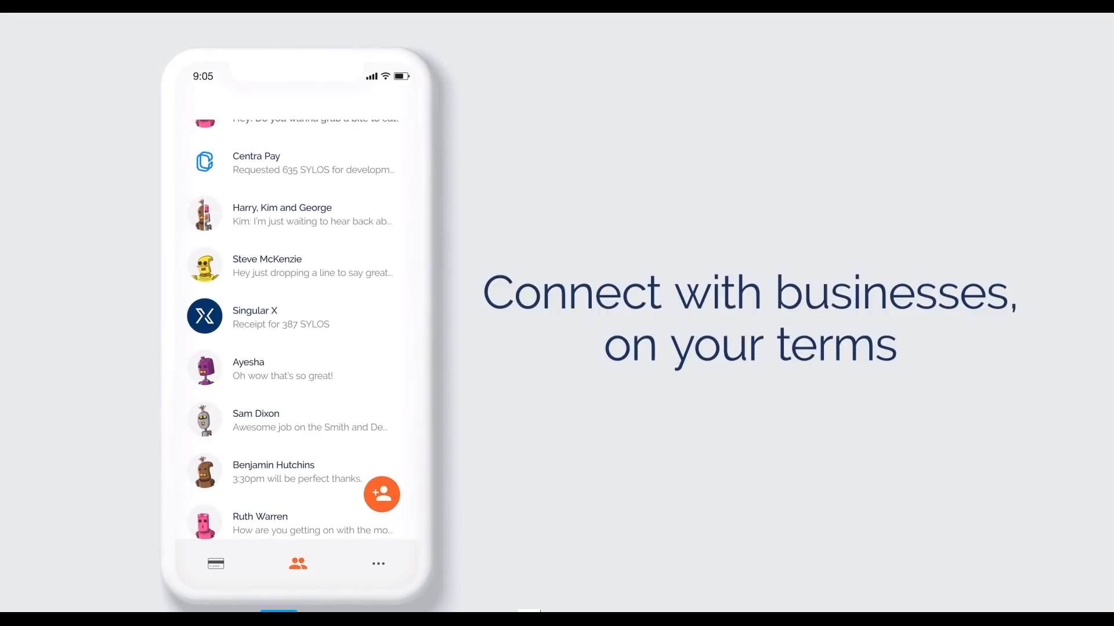